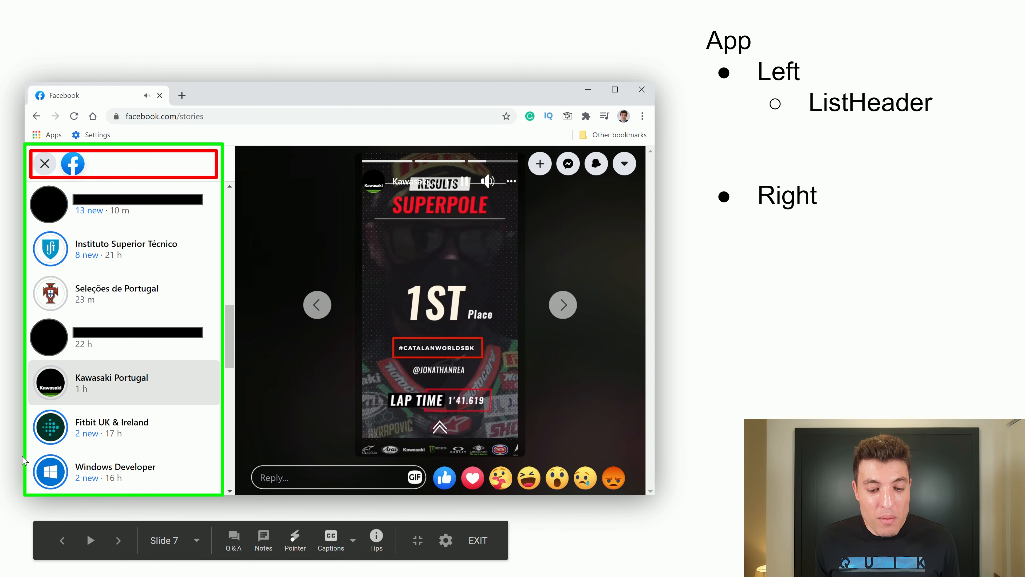
pyautogui.moveTo(233, 229)
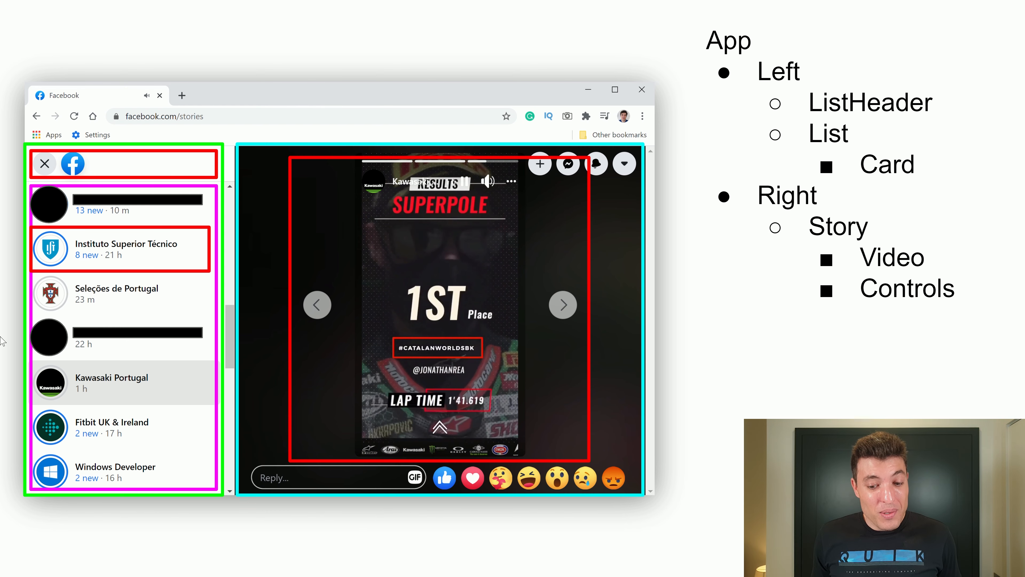
pyautogui.moveTo(586, 320)
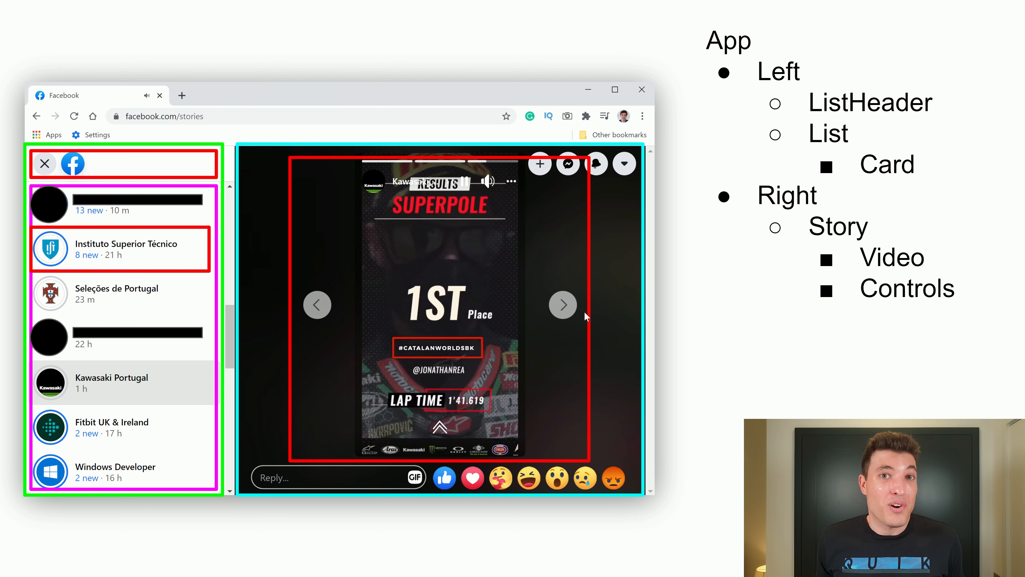
pyautogui.moveTo(793, 313)
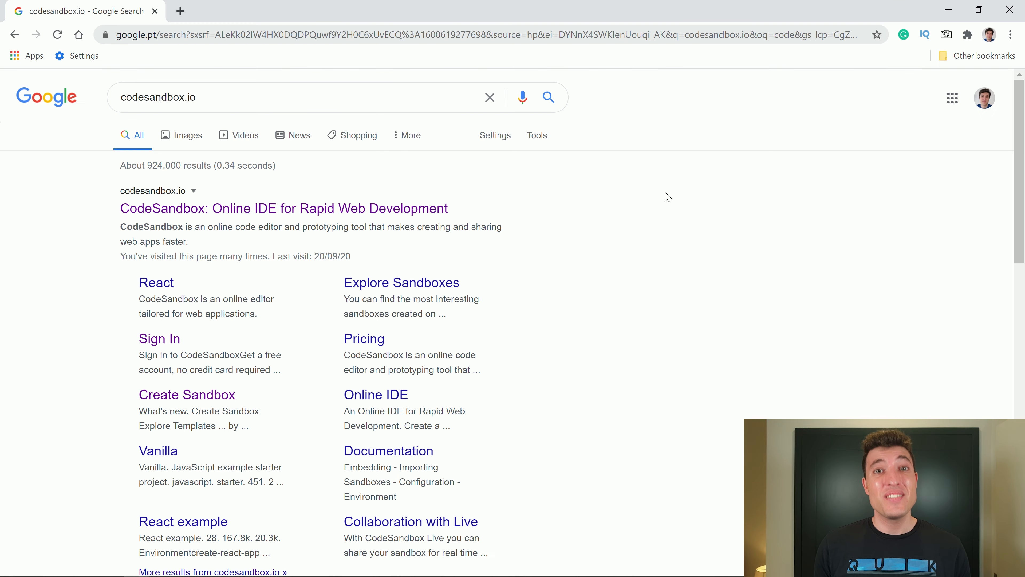
pyautogui.moveTo(586, 204)
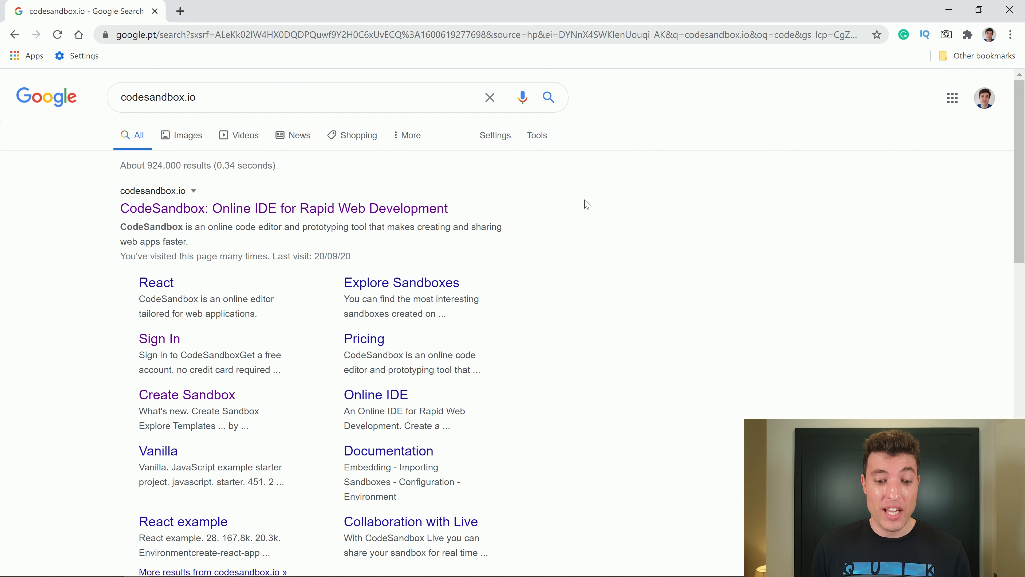
pyautogui.moveTo(92, 209)
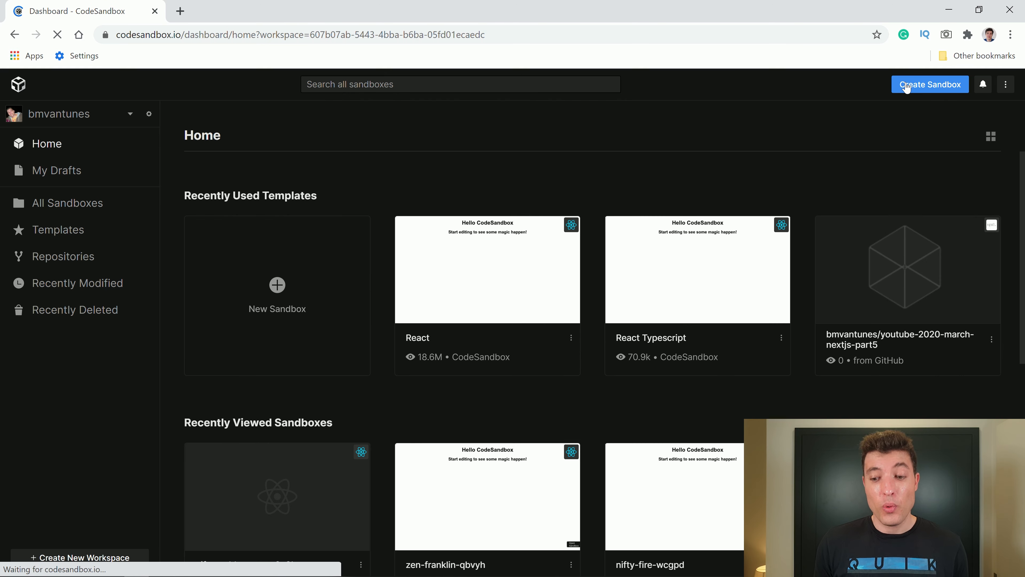
# Create a new sandbox from the official React template, filtering templates by 'react'
pyautogui.click(931, 85)
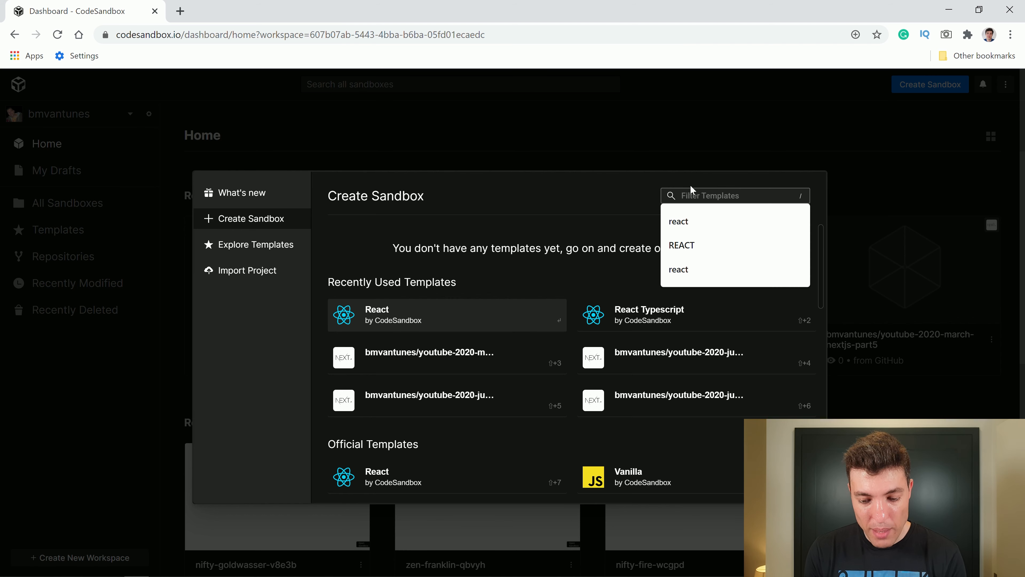
pyautogui.write('react')
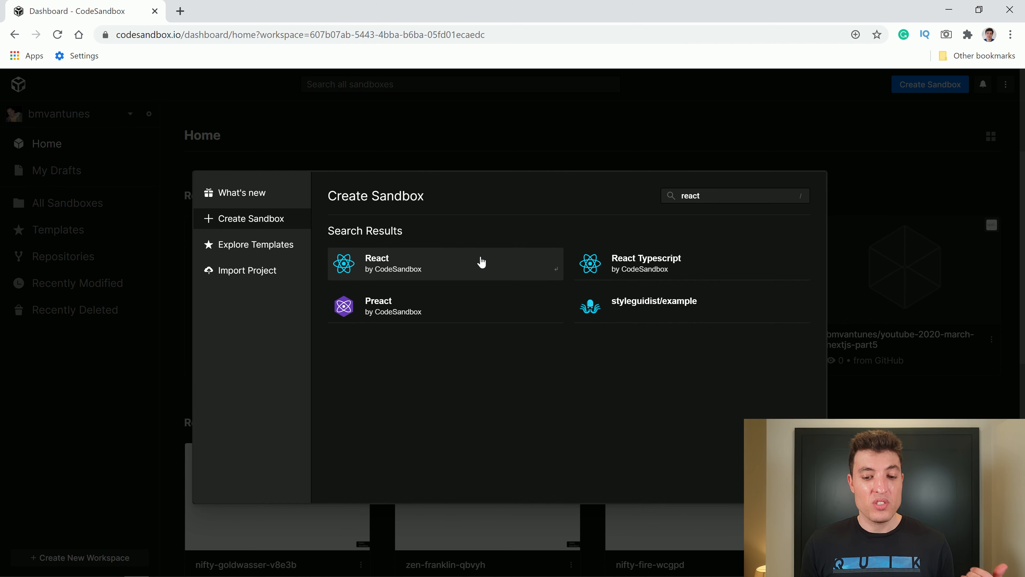
pyautogui.moveTo(613, 272)
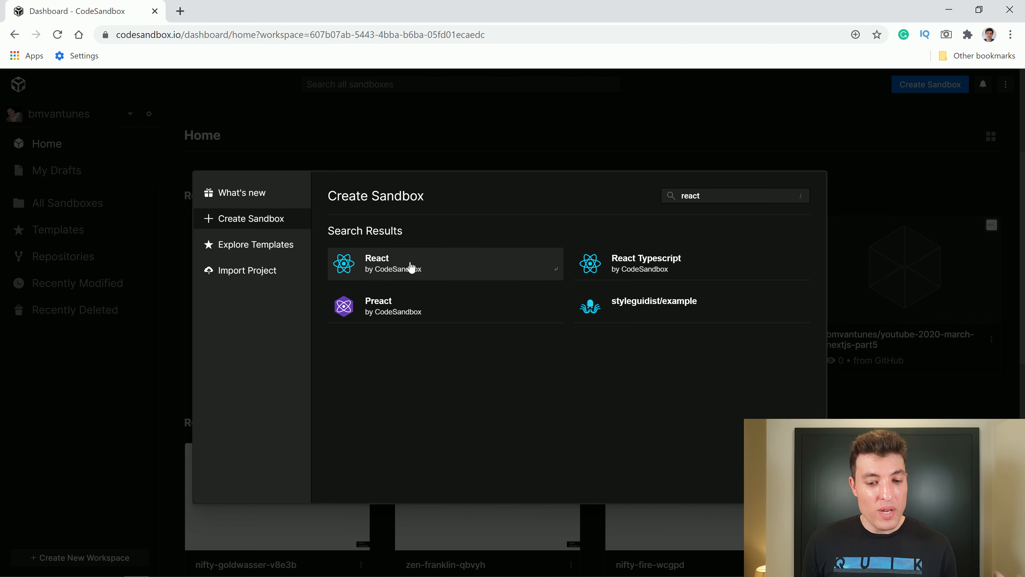
pyautogui.moveTo(404, 262)
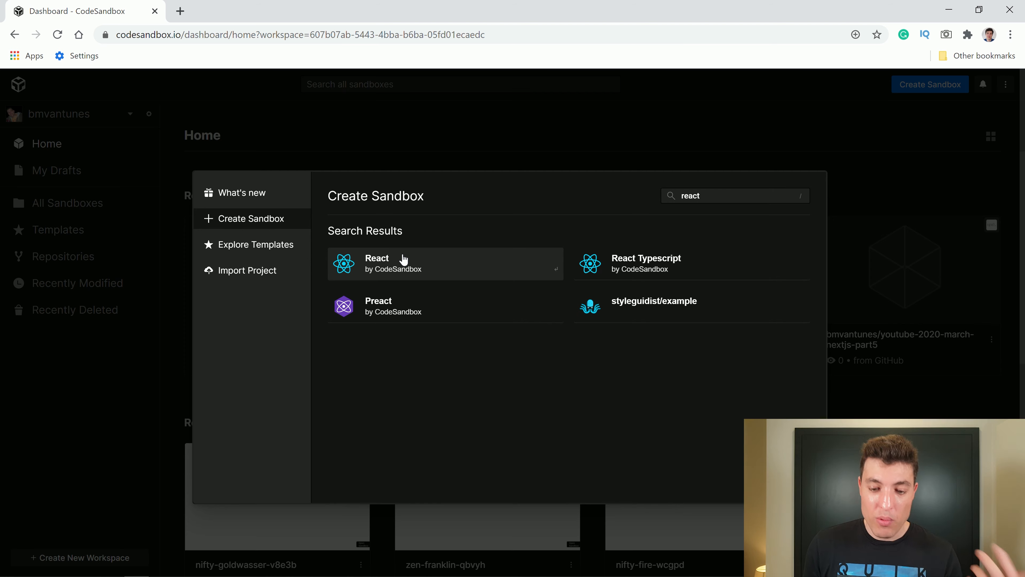
pyautogui.click(401, 261)
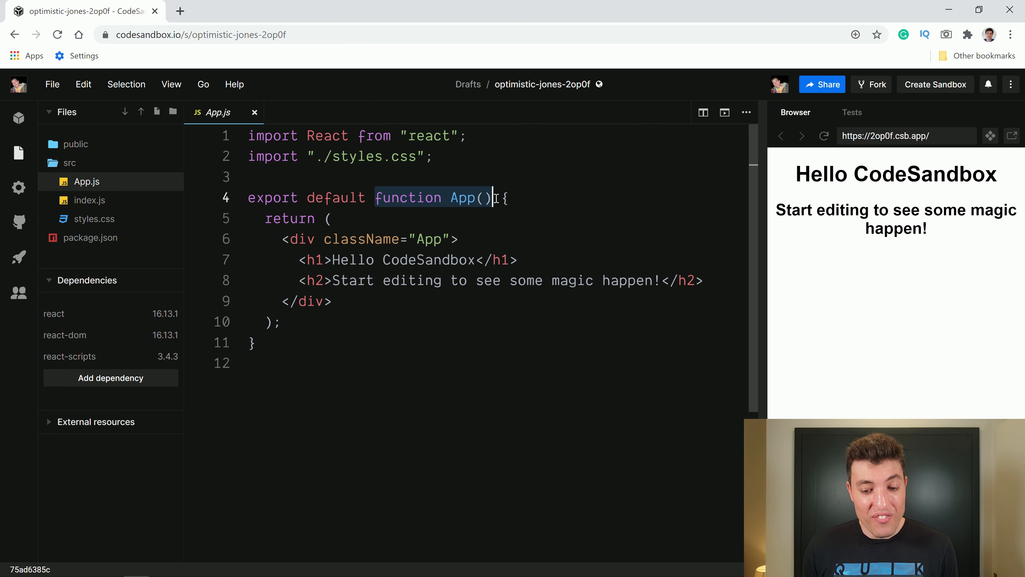
pyautogui.click(493, 198)
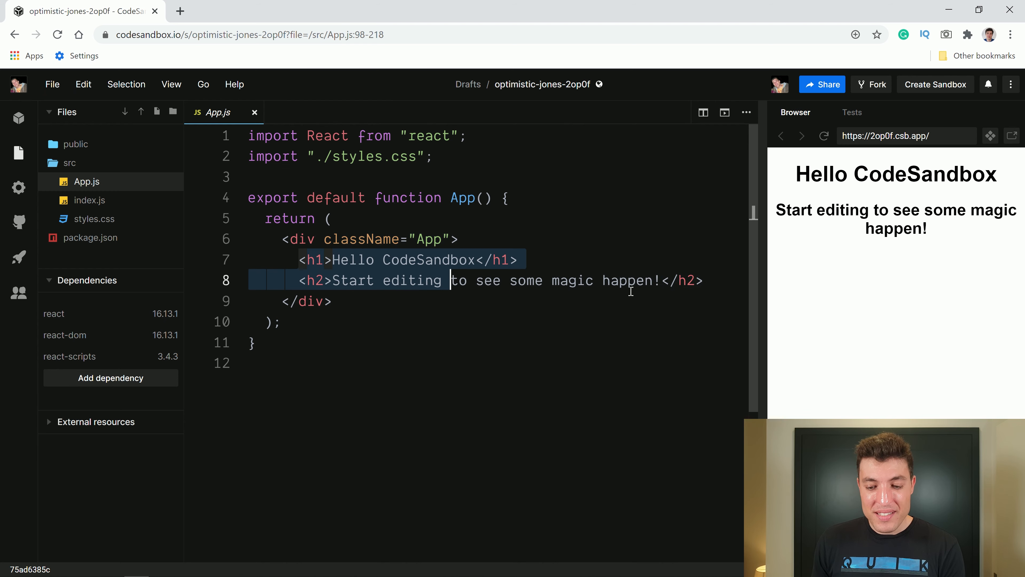
# Replace the h1/h2 content with the text JSX and remove the className attribute from the div
pyautogui.write('JSX')
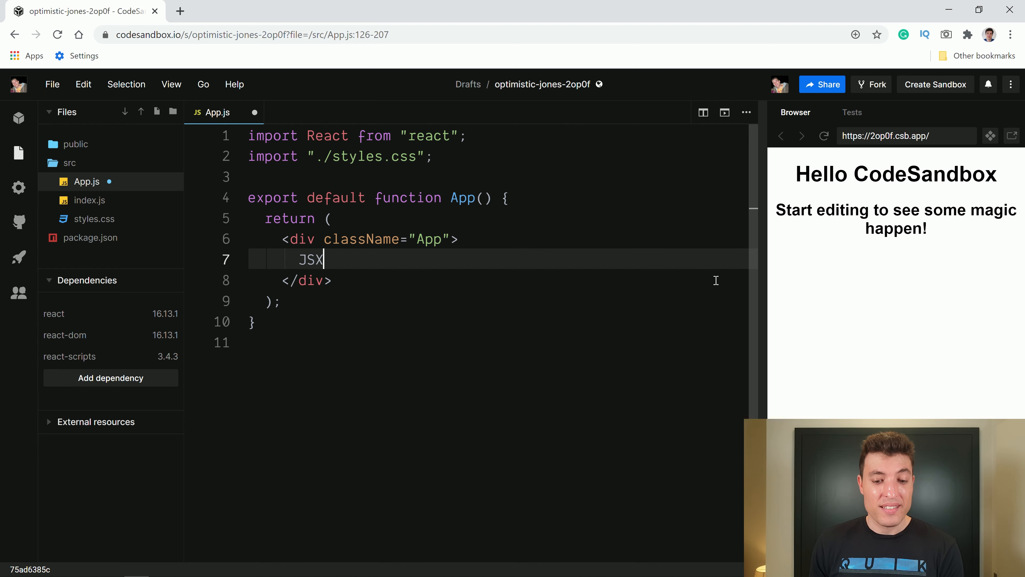
pyautogui.doubleClick(311, 259)
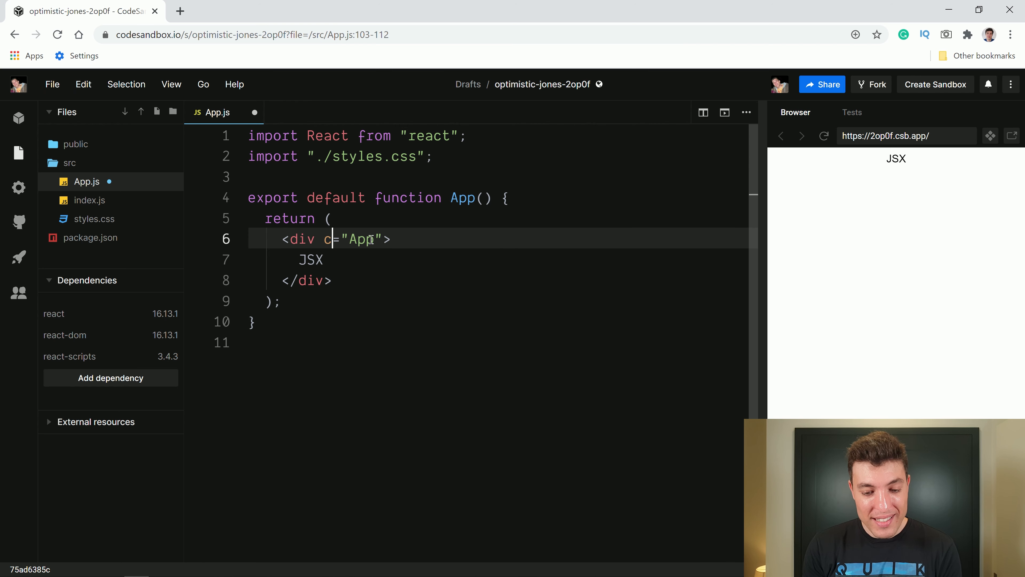
pyautogui.write('lass')
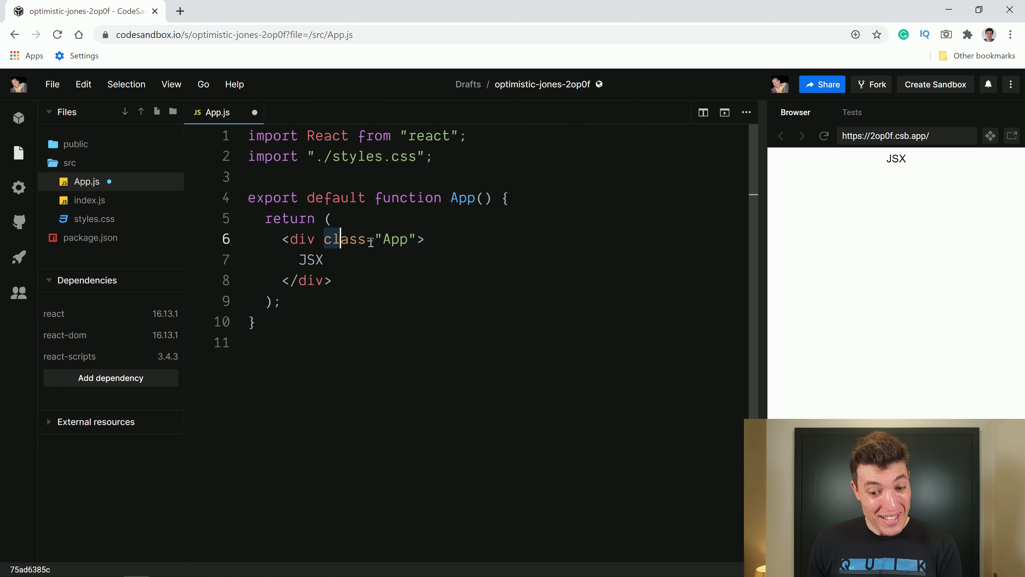
pyautogui.press('Backspace')
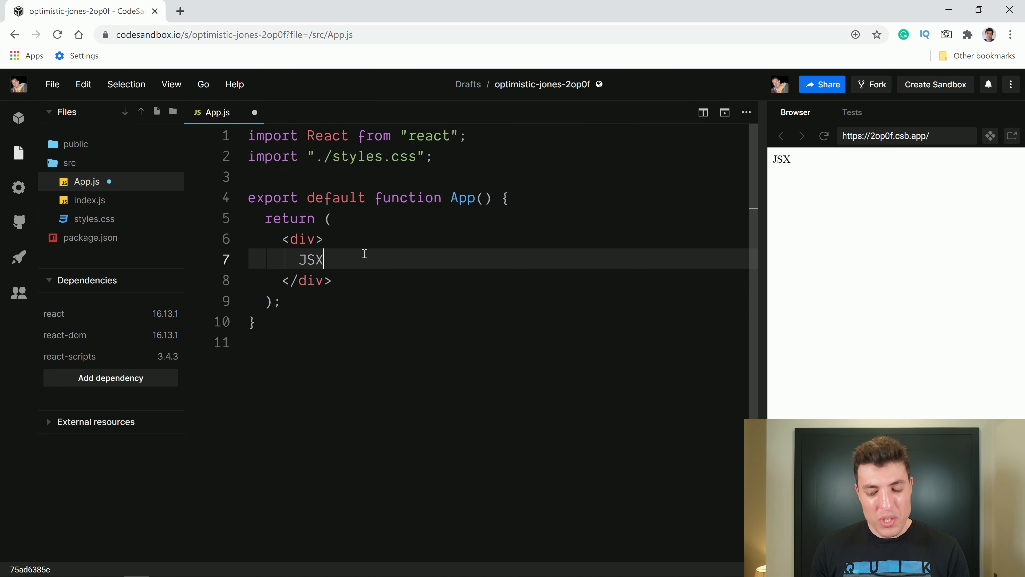
# Write a card div with inner divs for 'Bruno Antunes' and '5 minutes ago'
pyautogui.write('<div>')
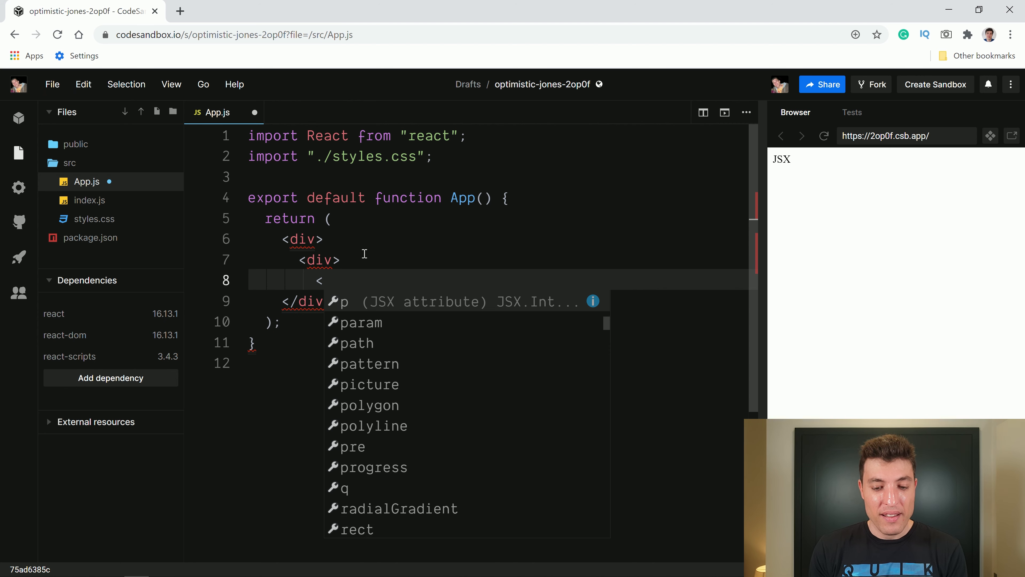
pyautogui.write('/div>')
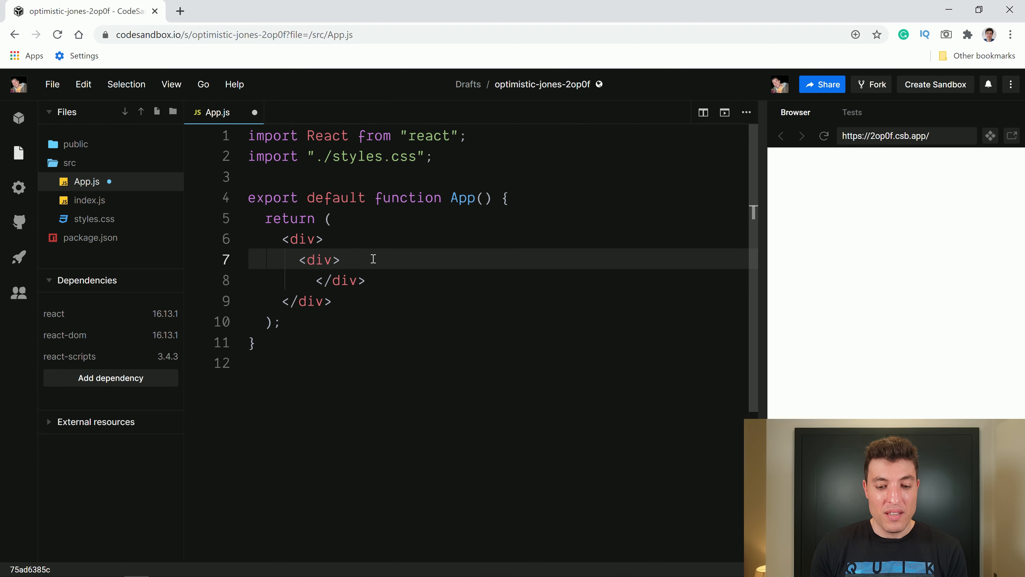
pyautogui.write('<div>')
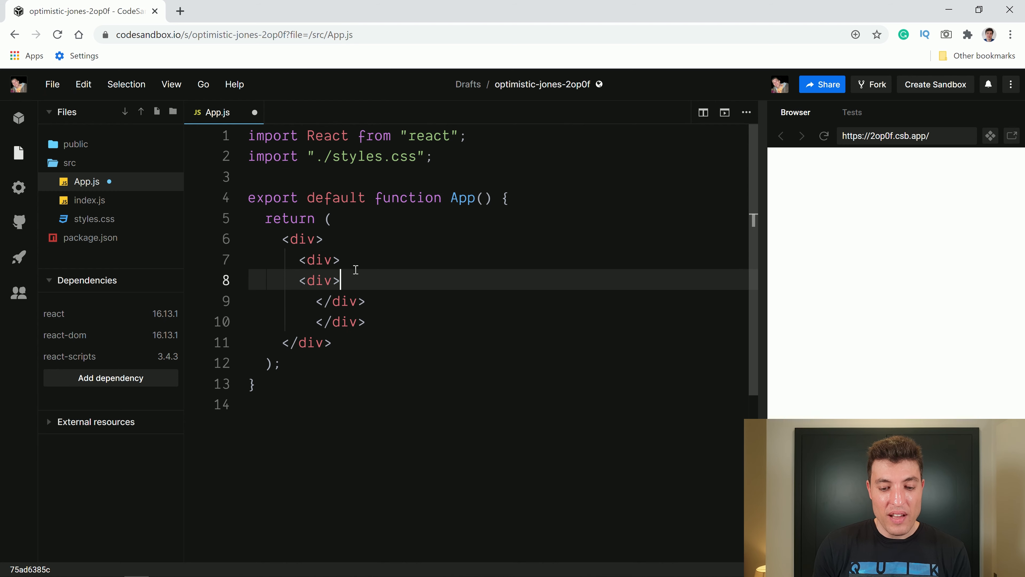
pyautogui.write('Bru')
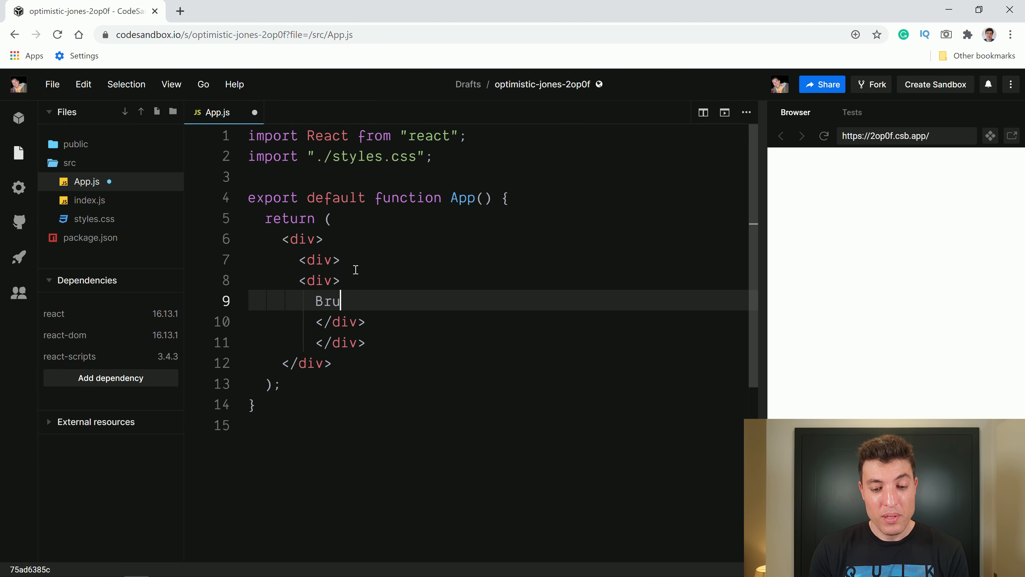
pyautogui.write('no Antunes')
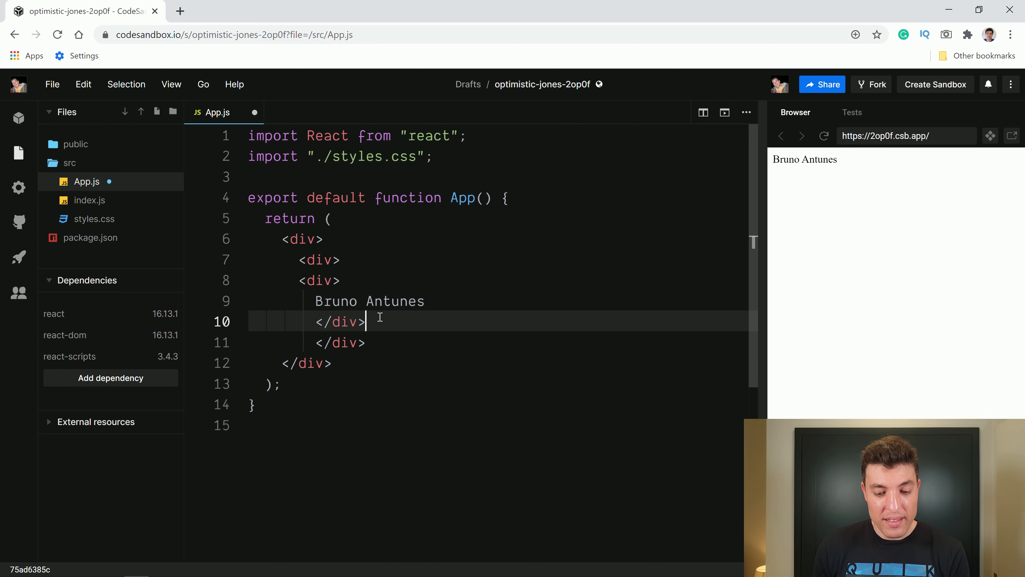
pyautogui.write('<div>')
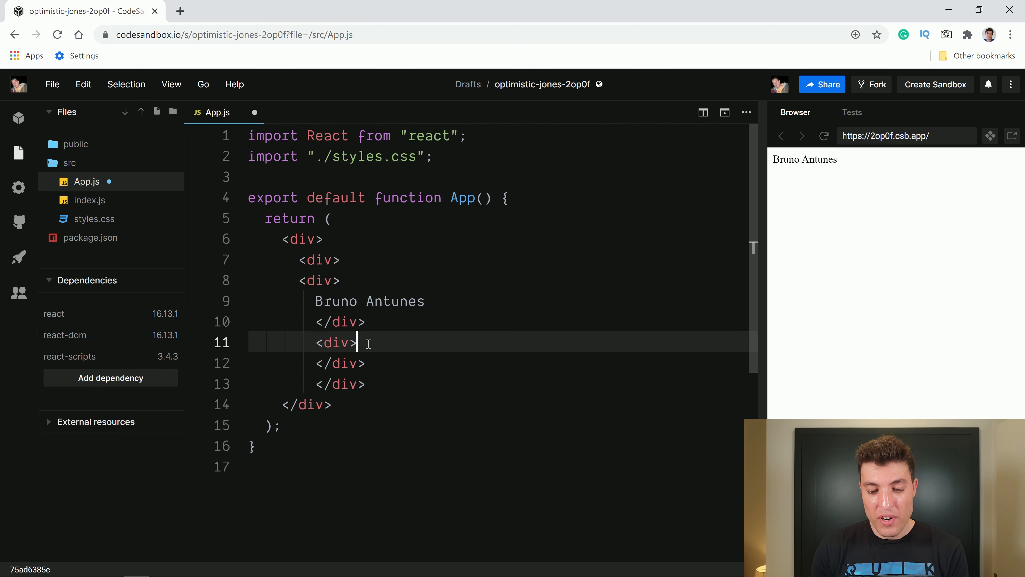
pyautogui.write('5 minutes ago')
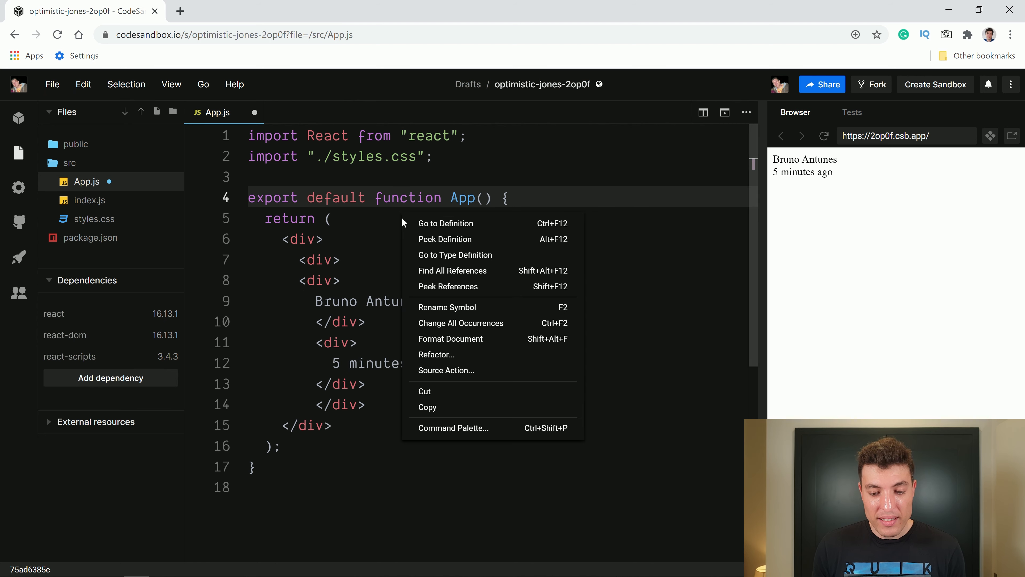
pyautogui.moveTo(464, 343)
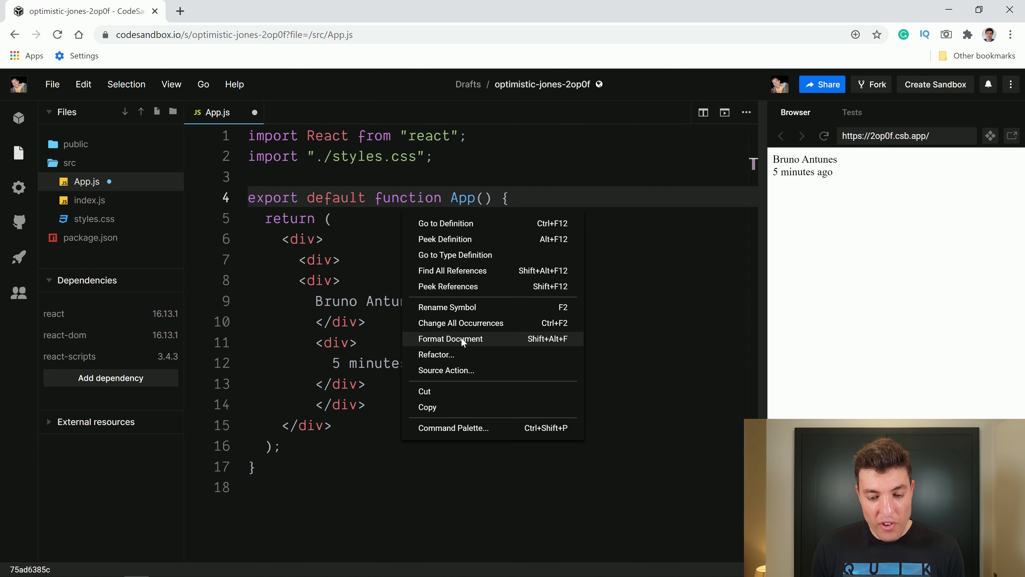
# Format the document and select the card block to duplicate it
pyautogui.click(450, 338)
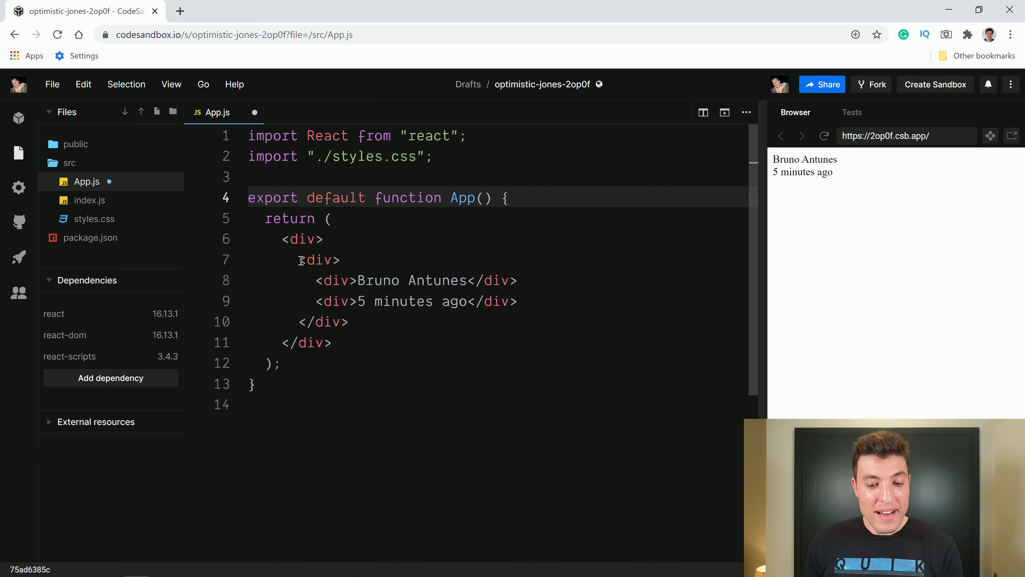
pyautogui.moveTo(296, 259); pyautogui.dragTo(350, 321)
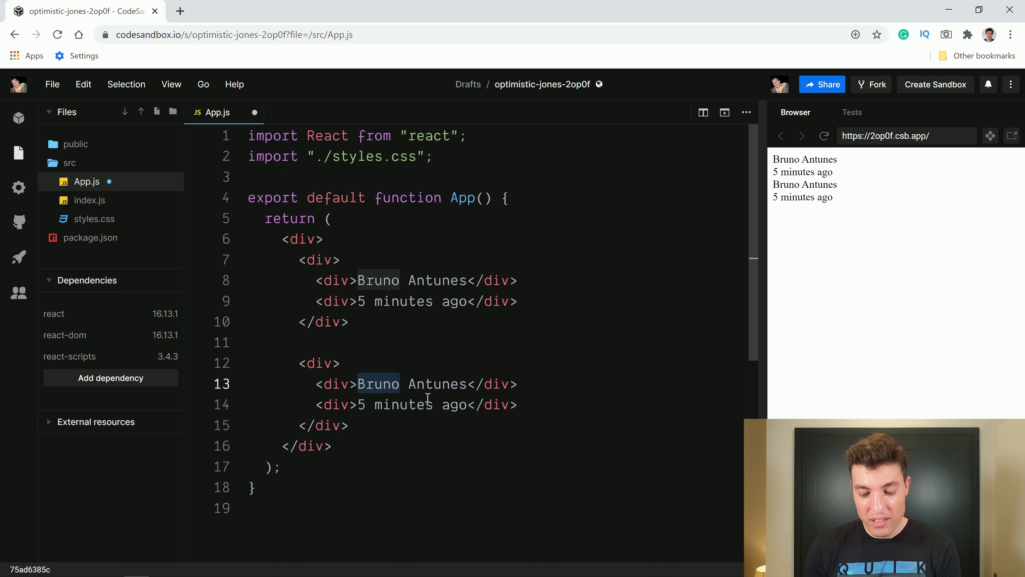
pyautogui.write('Joao')
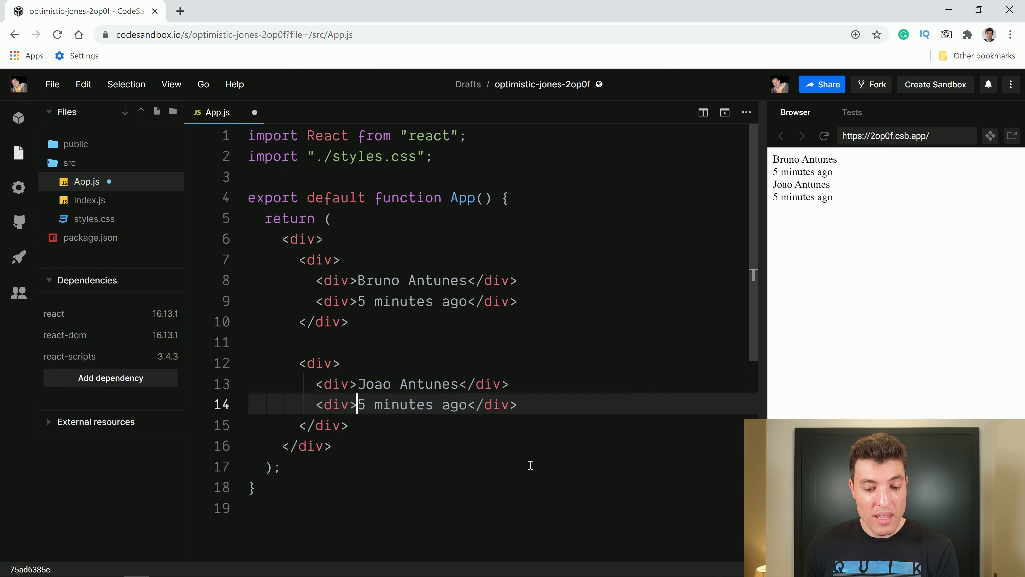
pyautogui.write('1')
pyautogui.click(418, 280)
pyautogui.write('h')
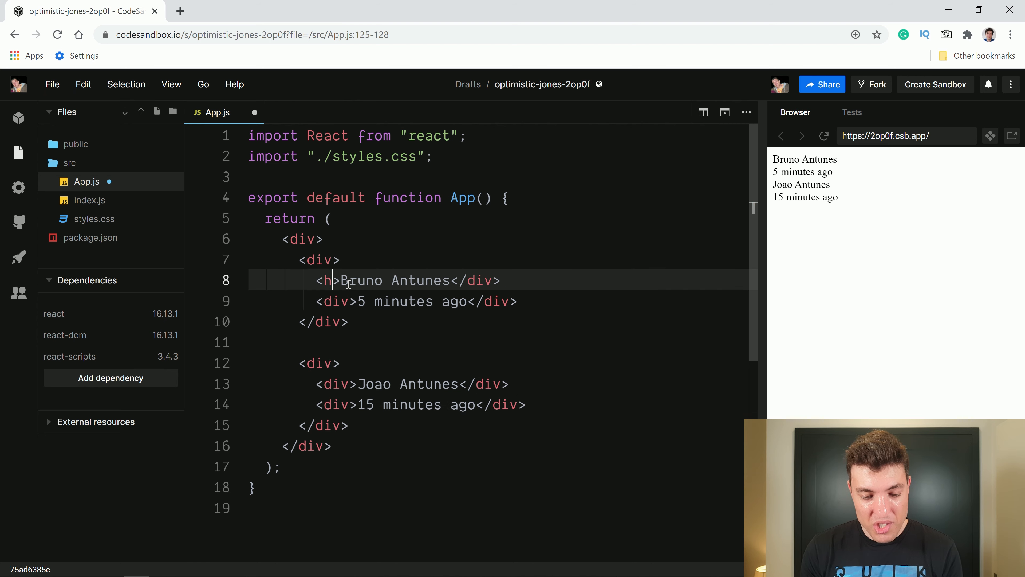
pyautogui.write('1')
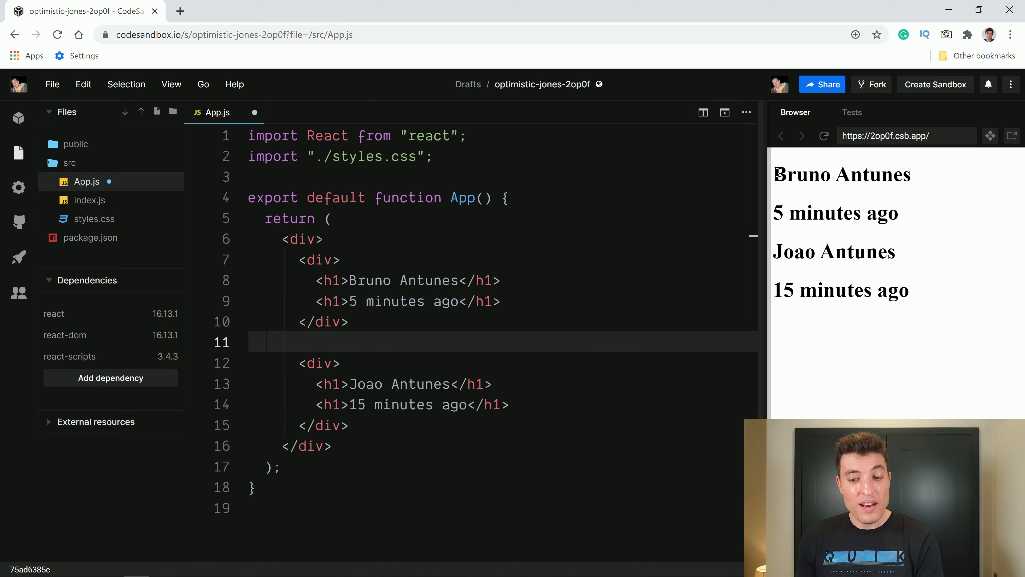
# Check the rendered headings in the preview and select the first person's block
pyautogui.doubleClick(883, 213)
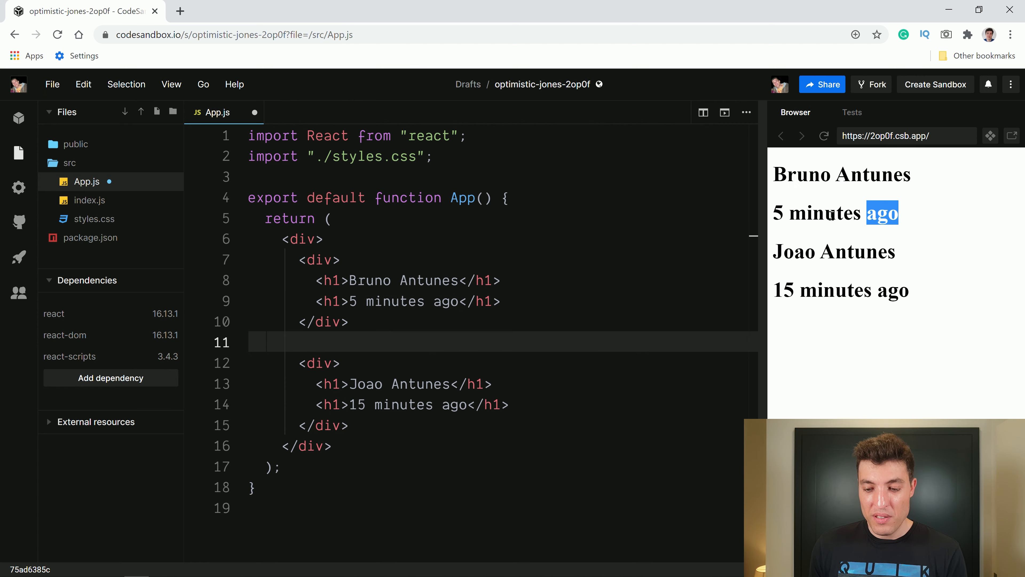
pyautogui.doubleClick(834, 253)
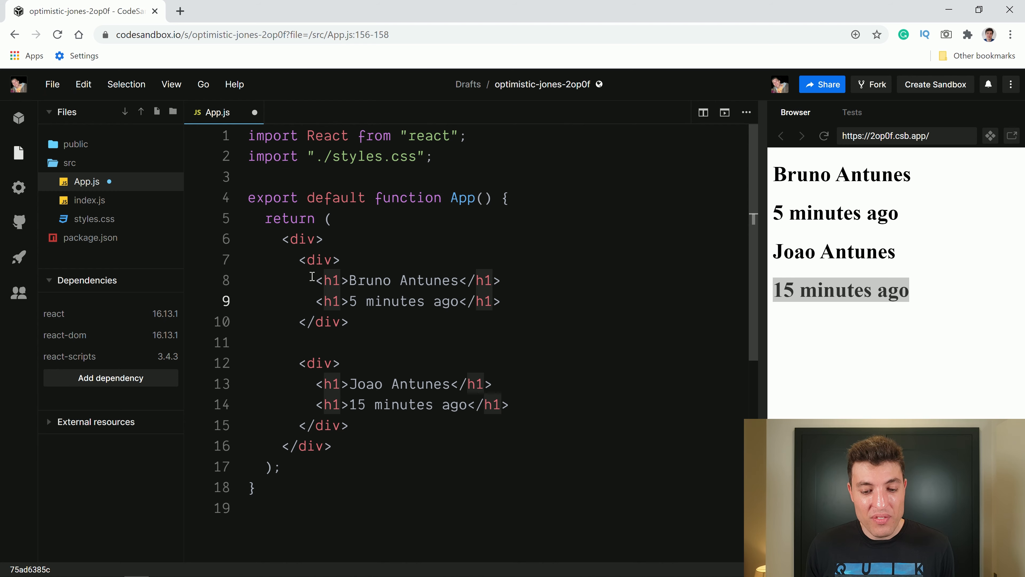
pyautogui.click(332, 405)
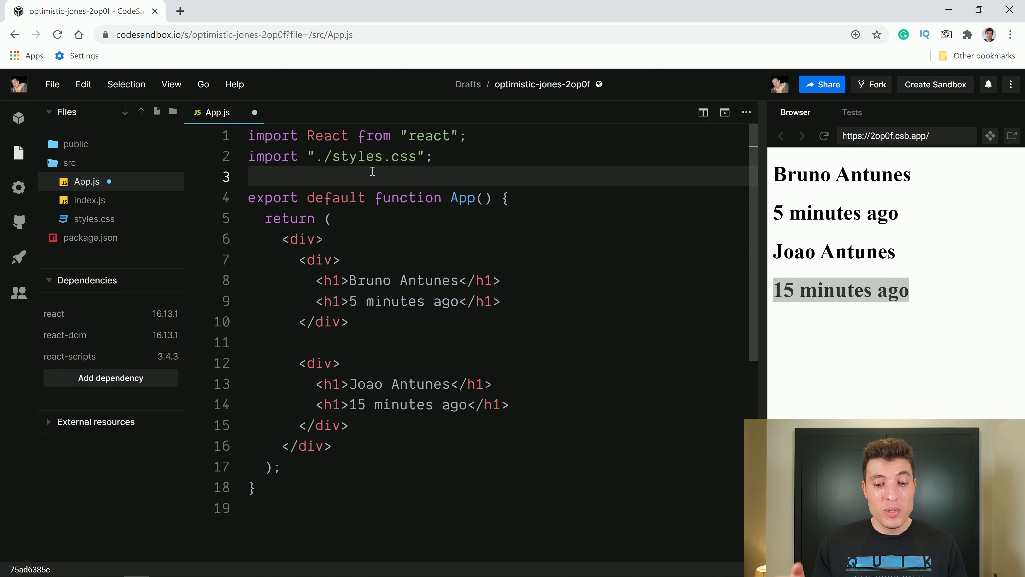
pyautogui.moveTo(297, 260); pyautogui.dragTo(349, 322)
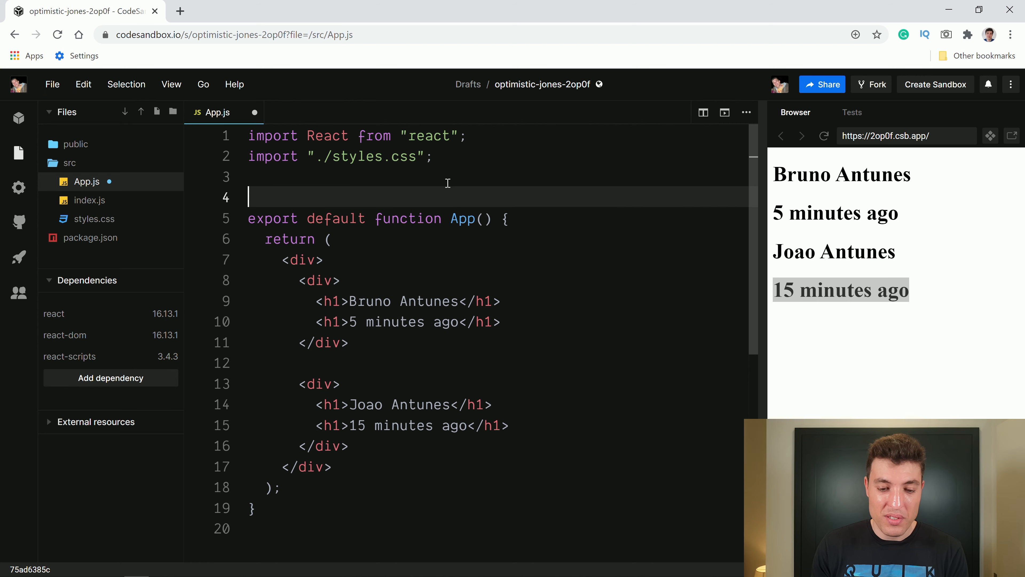
# Define function Card() above App returning the Bruno Antunes block and format the document
pyautogui.write('func')
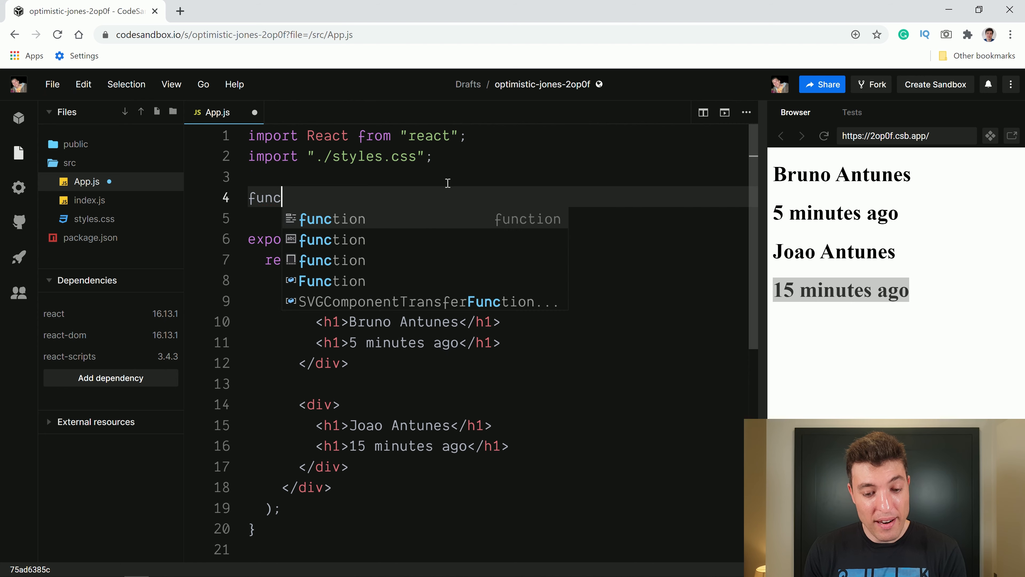
pyautogui.write('tion Card() {')
pyautogui.click(497, 219)
pyautogui.write('return <div>')
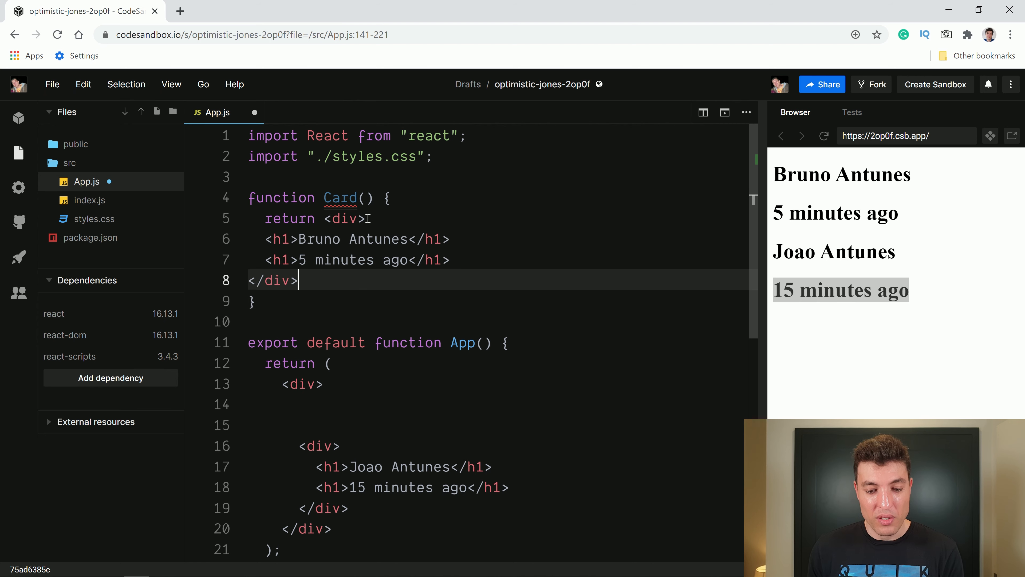
pyautogui.rightClick(319, 198)
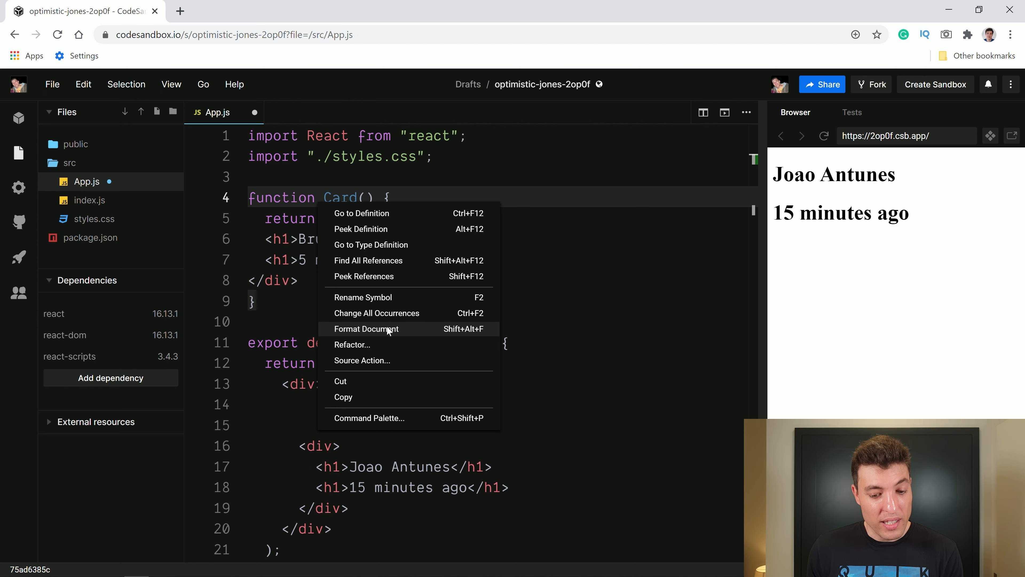
pyautogui.click(366, 329)
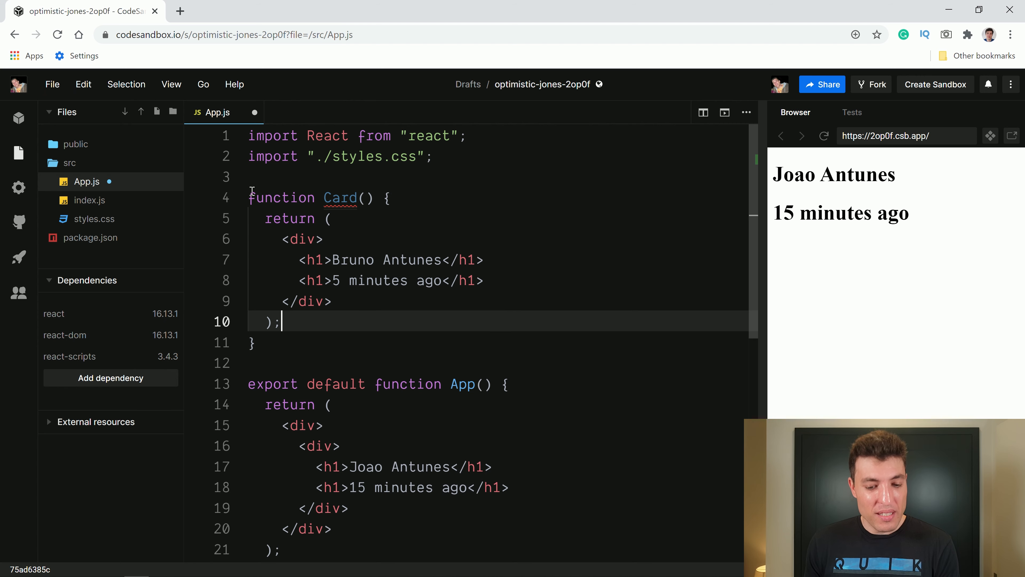
pyautogui.doubleClick(339, 197)
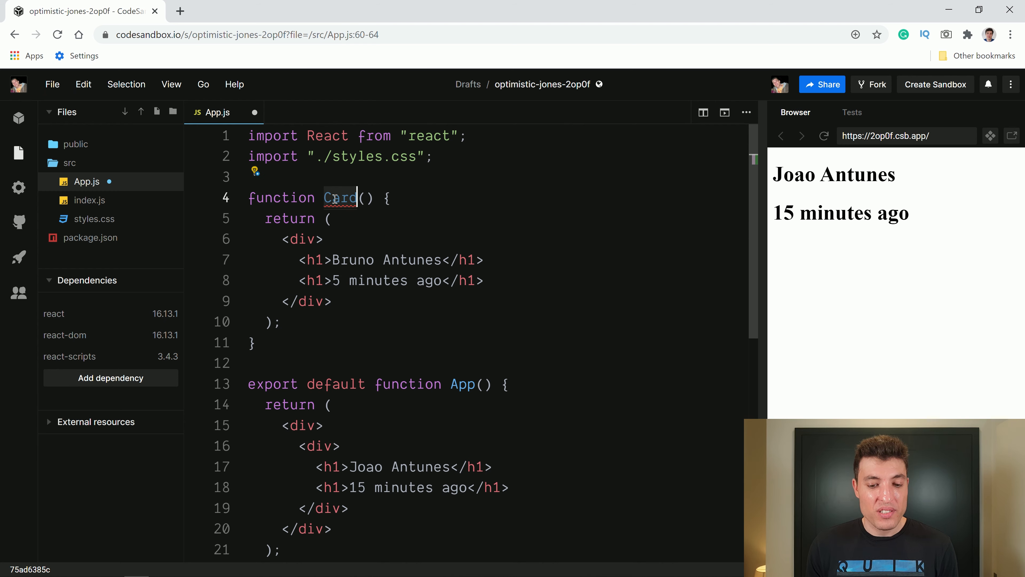
pyautogui.moveTo(366, 434)
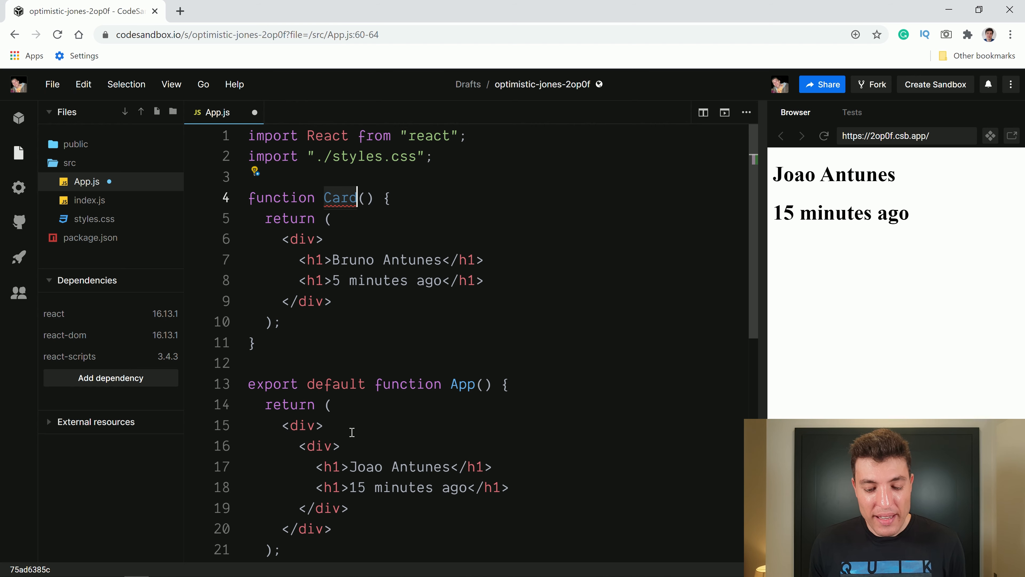
# Render two <Card /> elements in App and add an input with a value above them
pyautogui.write('<')
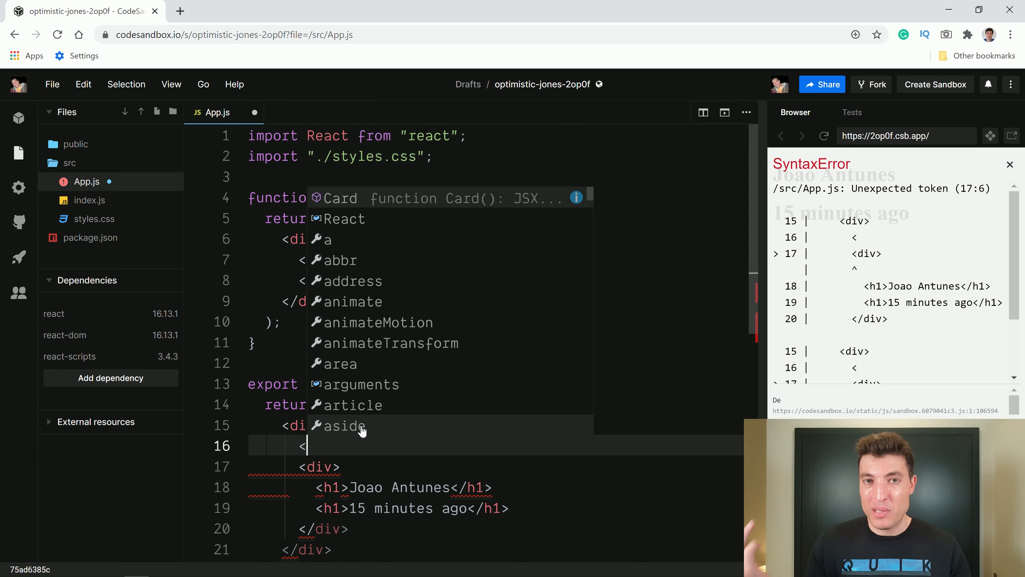
pyautogui.write('Card')
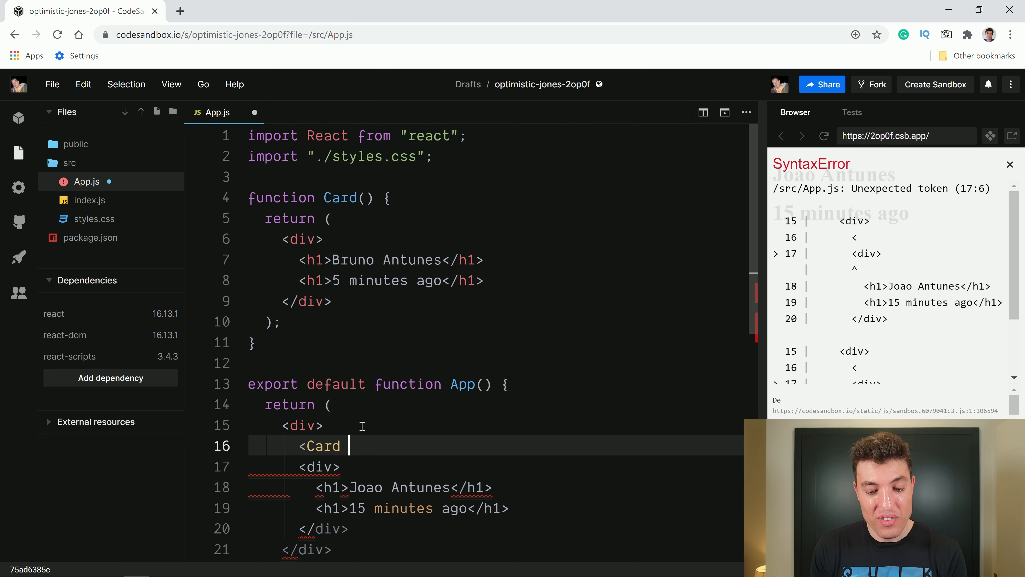
pyautogui.write('/>')
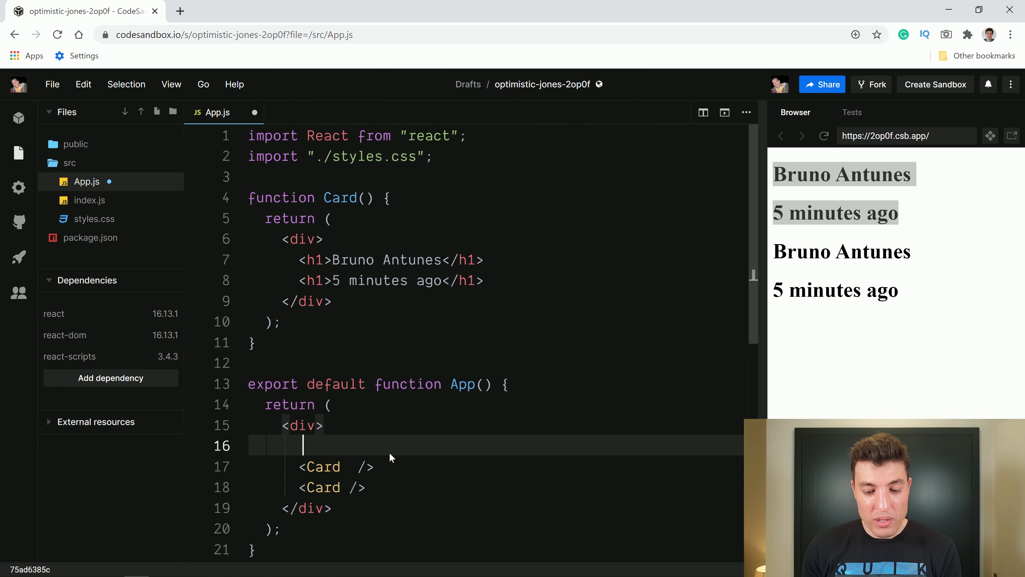
pyautogui.write('<input value="5"/>')
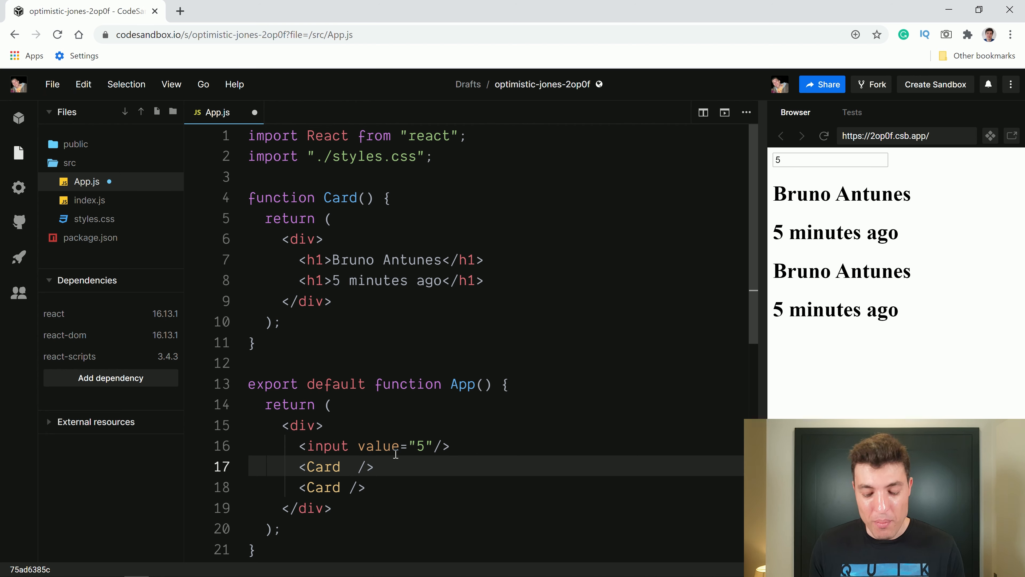
# Pass personName="Bruno" to the first Card and personName="Joao" to the second
pyautogui.write('pers')
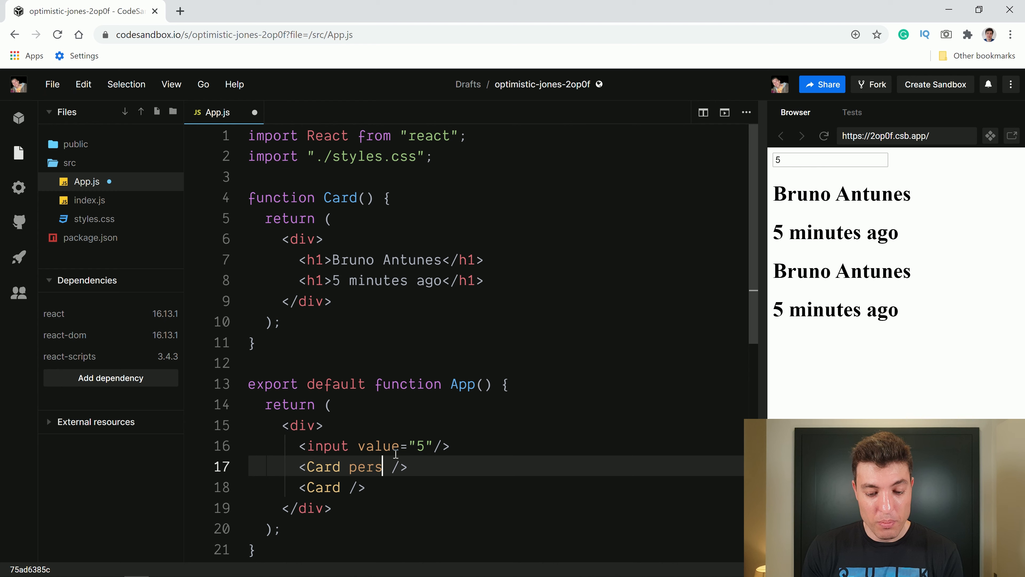
pyautogui.write('onName="B"')
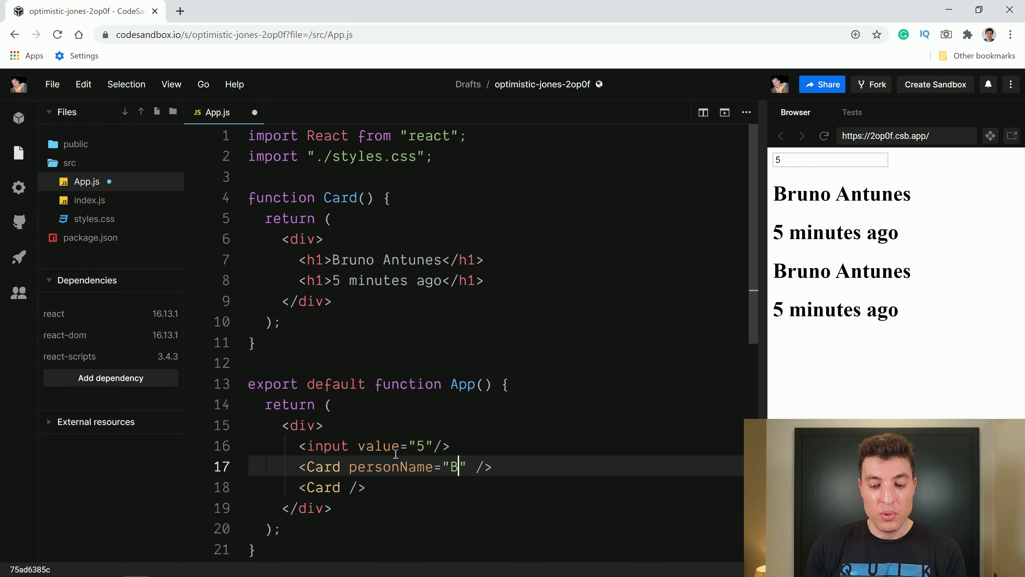
pyautogui.write('runo')
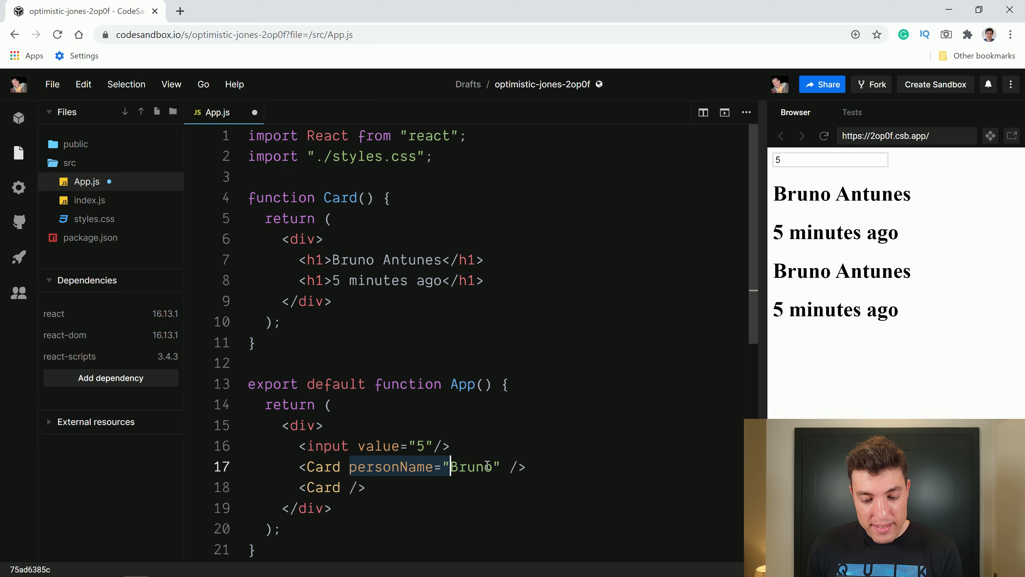
pyautogui.write('personName="Bruno"')
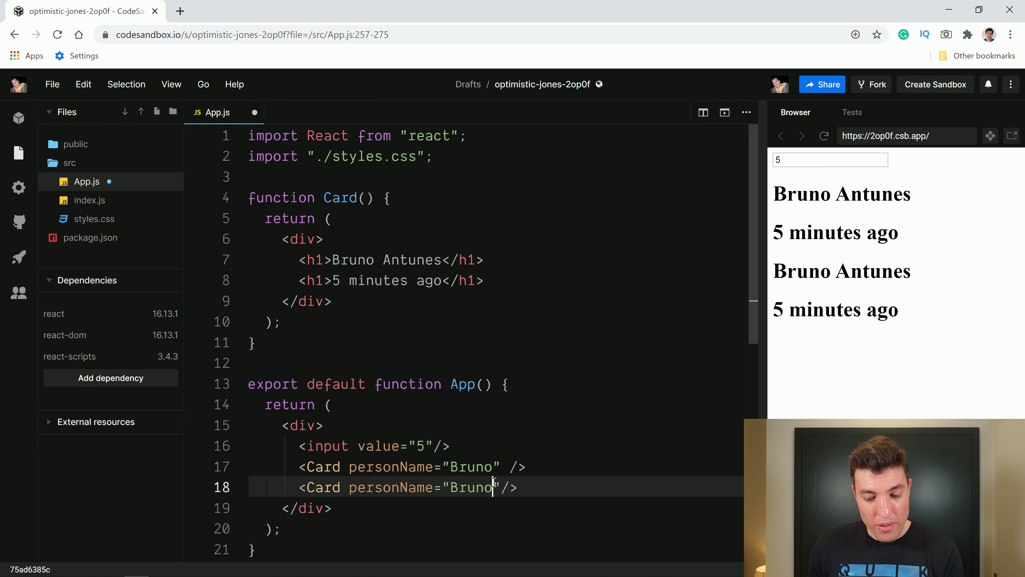
pyautogui.write('Joa')
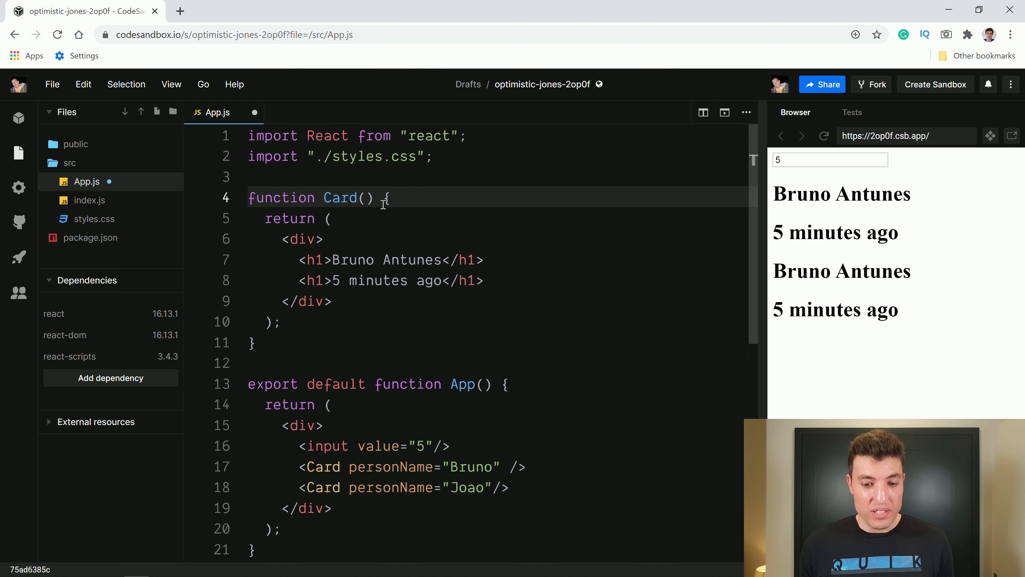
# Add timeAgo="5 minutes ago" to the first Card
pyautogui.click(356, 466)
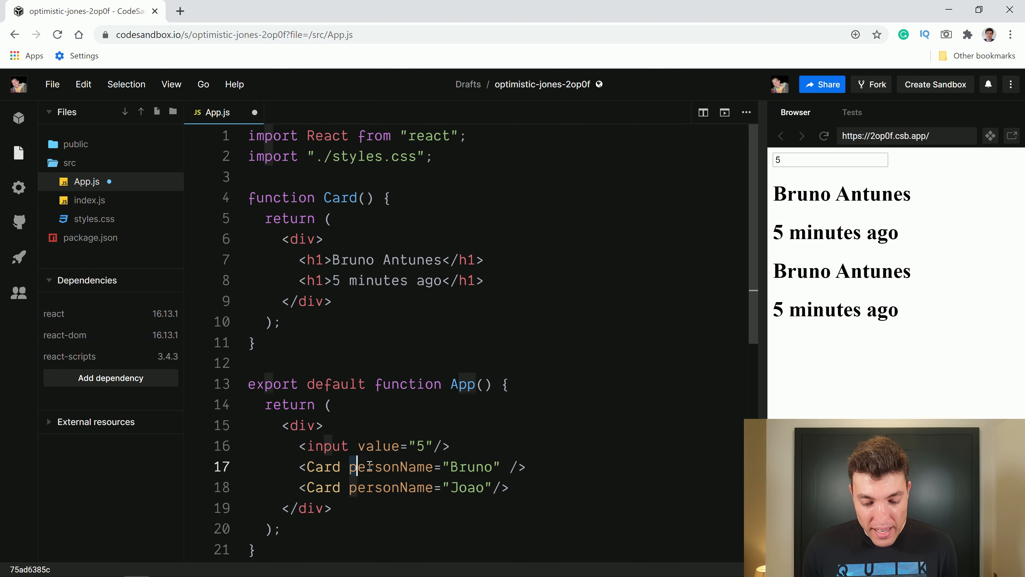
pyautogui.moveTo(349, 466); pyautogui.dragTo(507, 466)
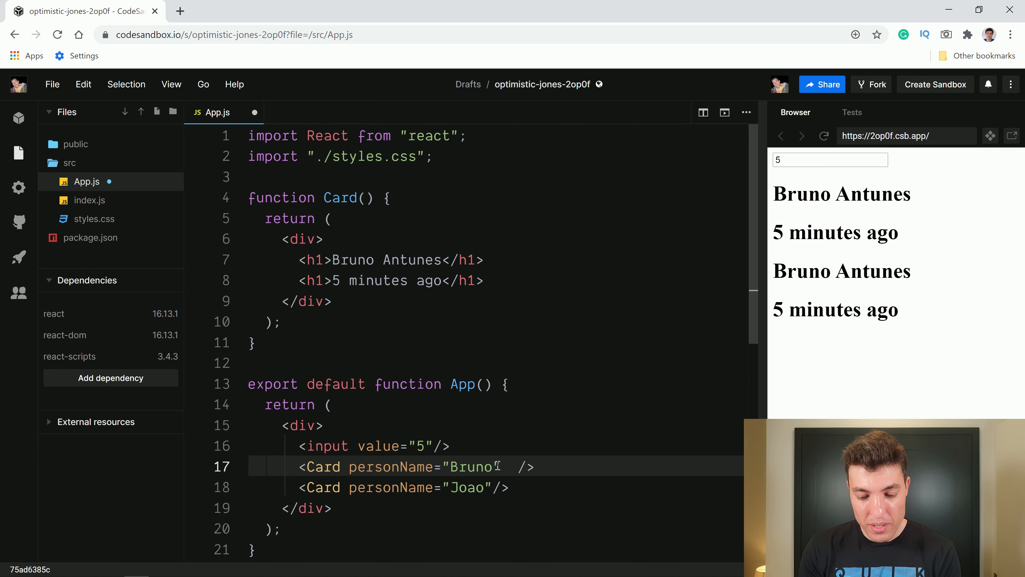
pyautogui.write('timeAgo=""')
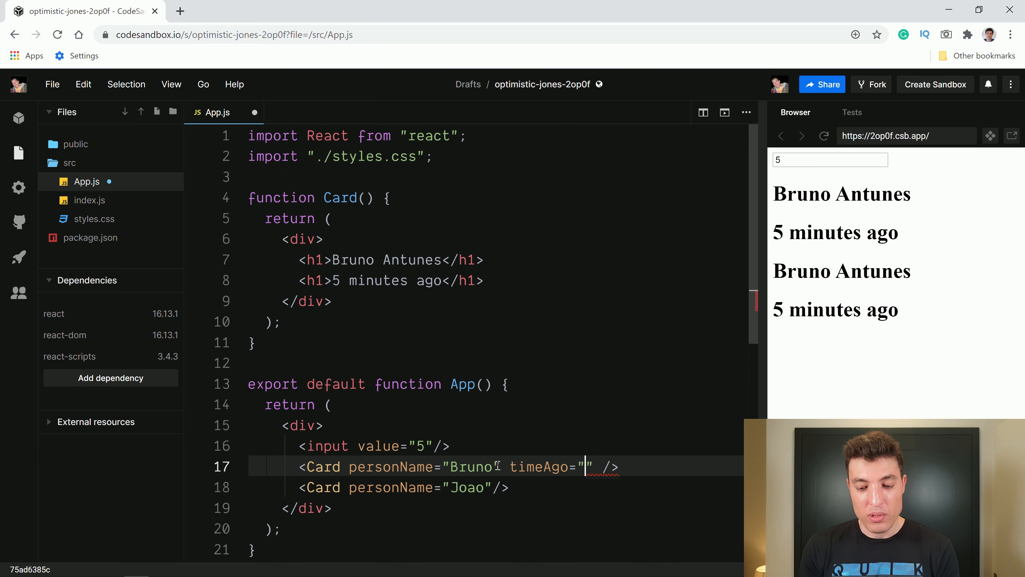
pyautogui.write('5 minutes ago')
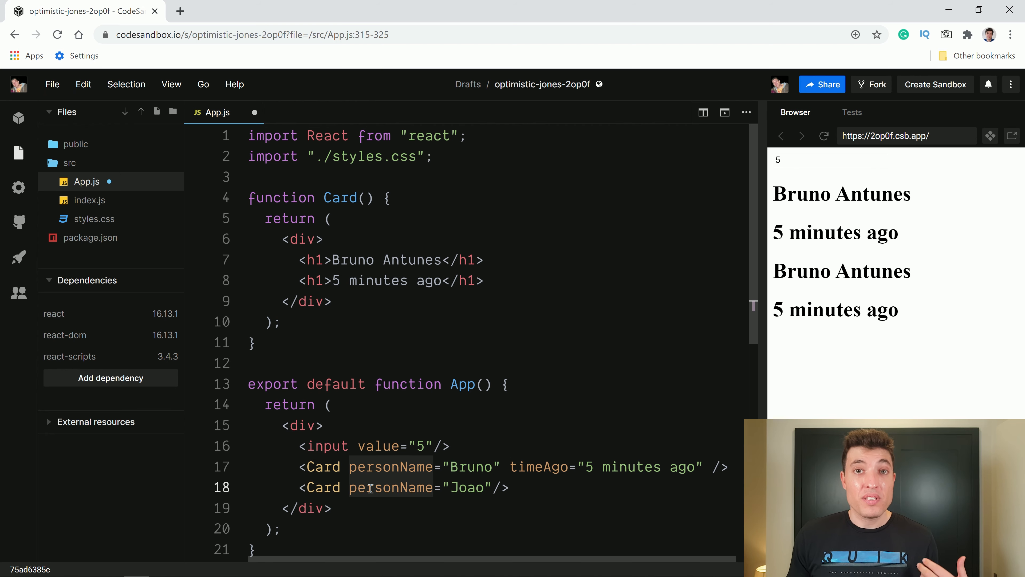
# Add a props parameter to the Card function signature
pyautogui.click(365, 198)
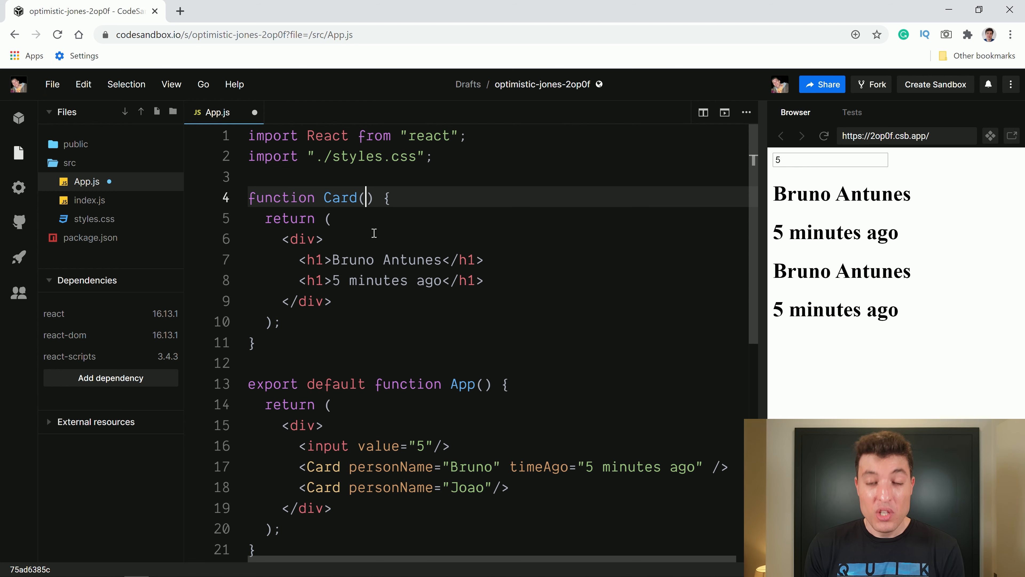
pyautogui.write('p')
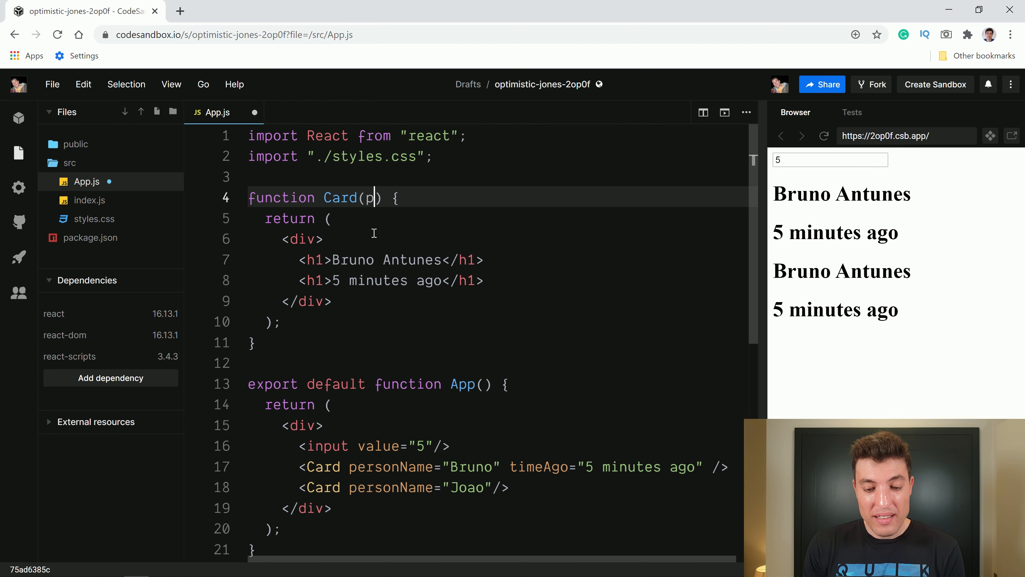
pyautogui.write('rops')
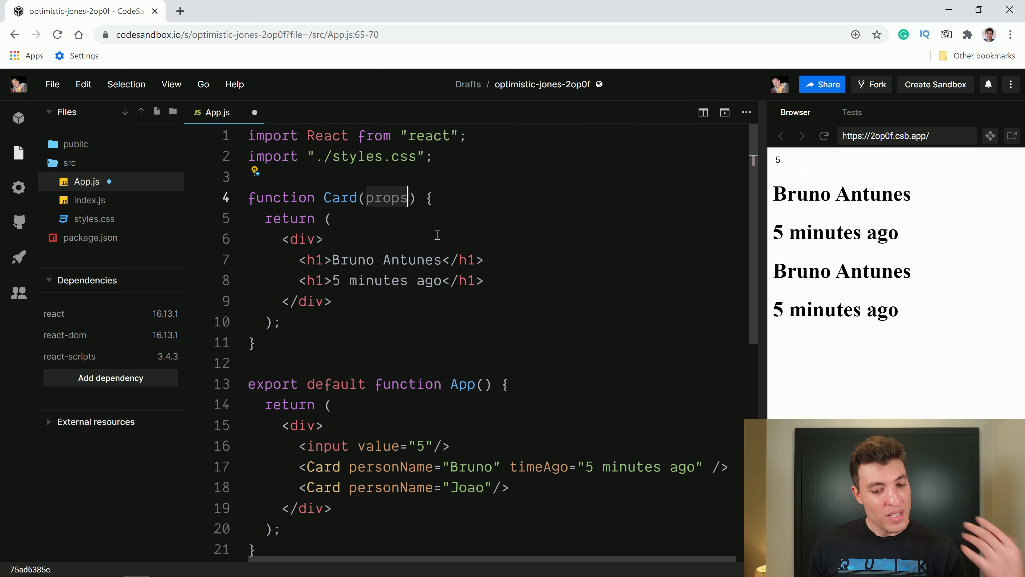
pyautogui.moveTo(442, 235)
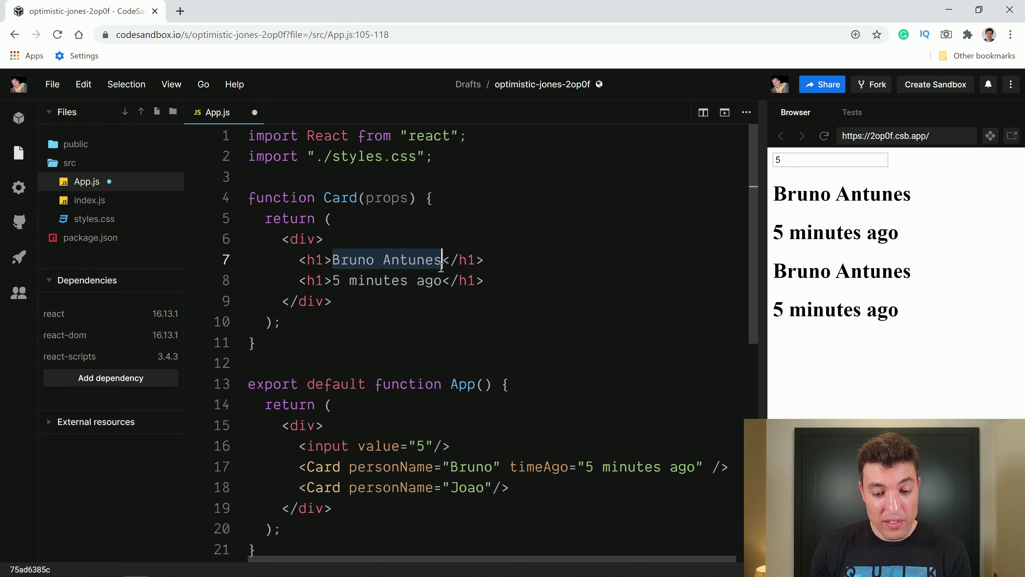
# Render {props.personName} in Card's first h1 instead of the hard-coded name
pyautogui.write('{}</h1>')
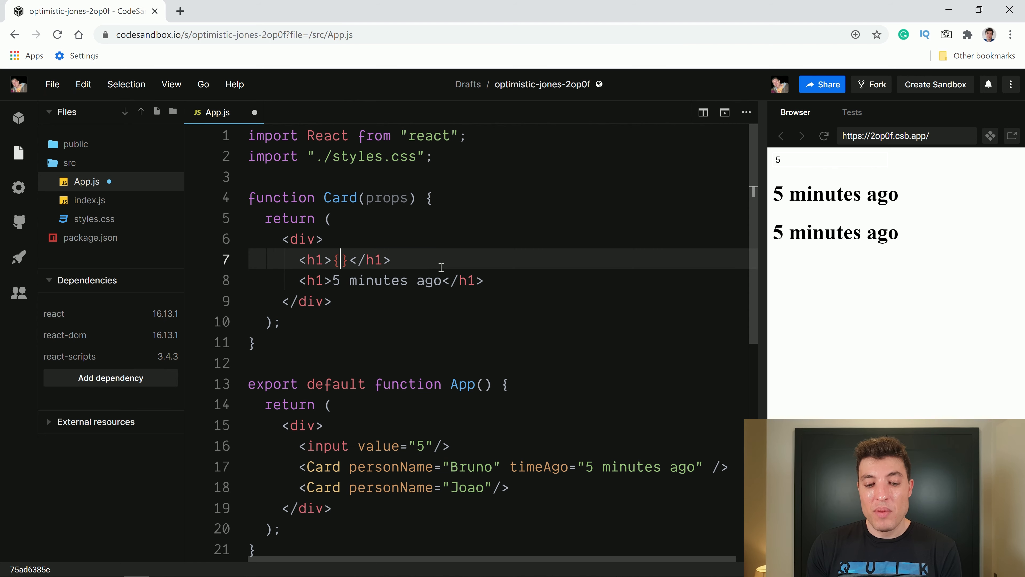
pyautogui.write('{}')
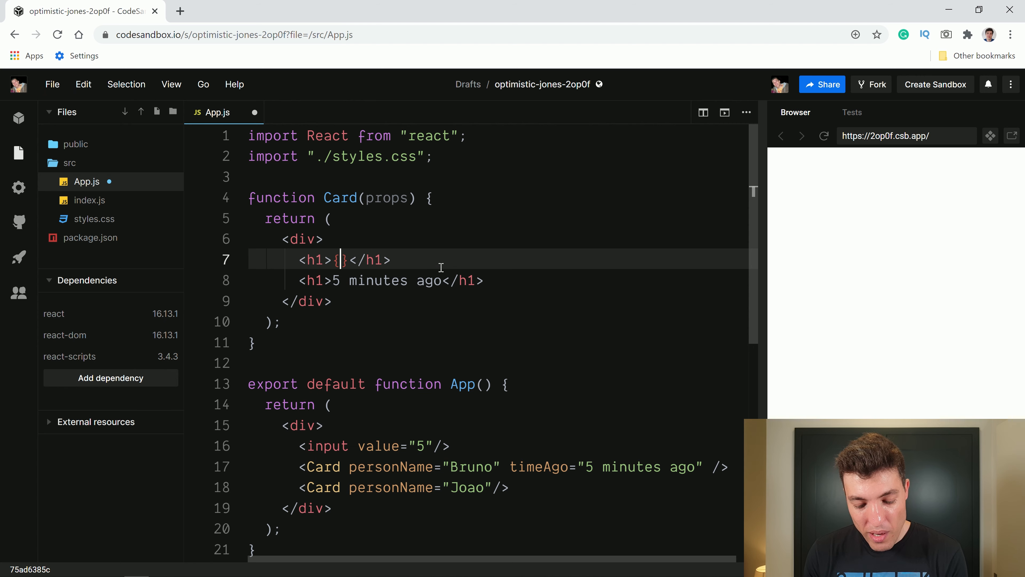
pyautogui.write('% %')
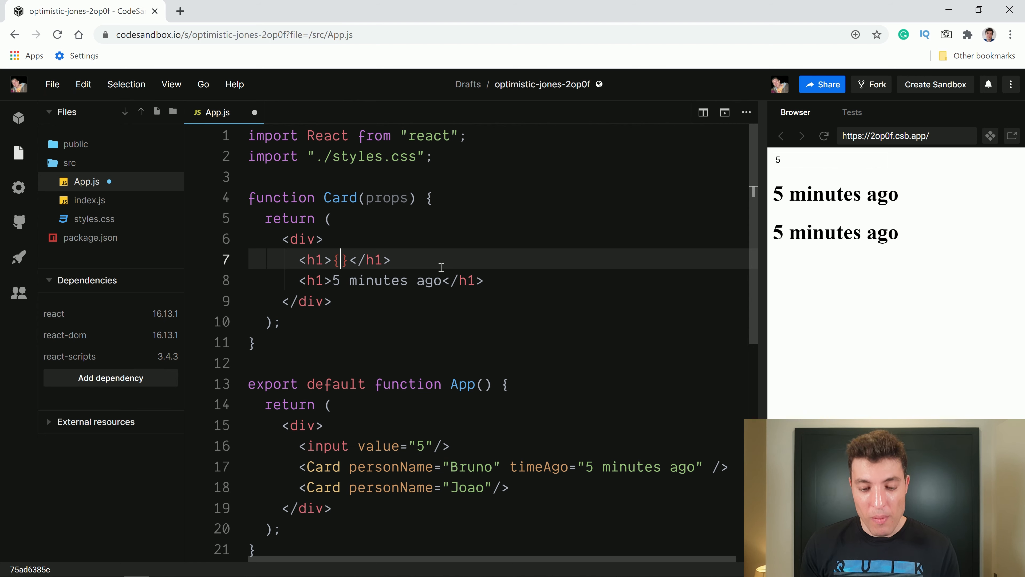
pyautogui.write('prop')
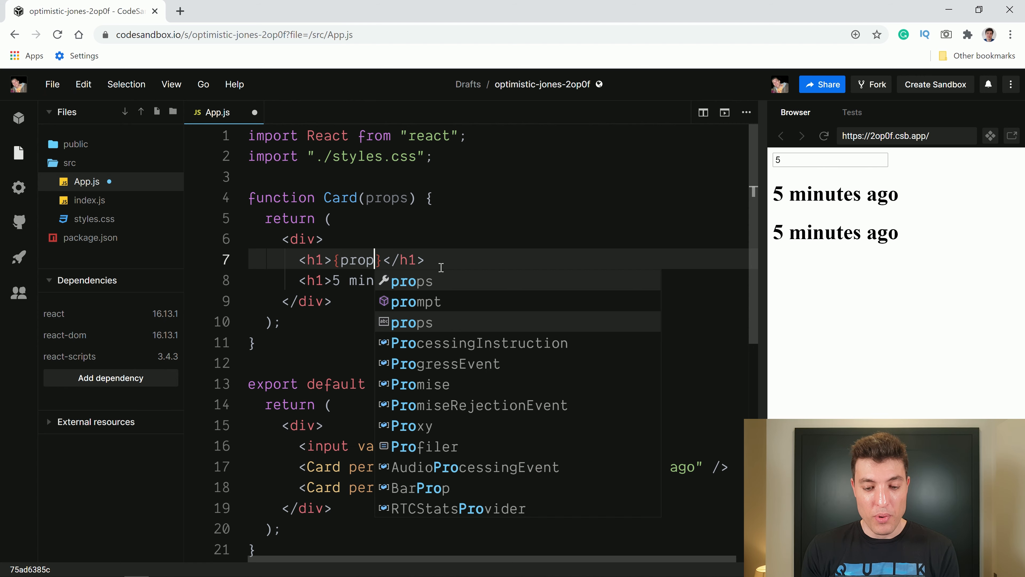
pyautogui.write('s.personn')
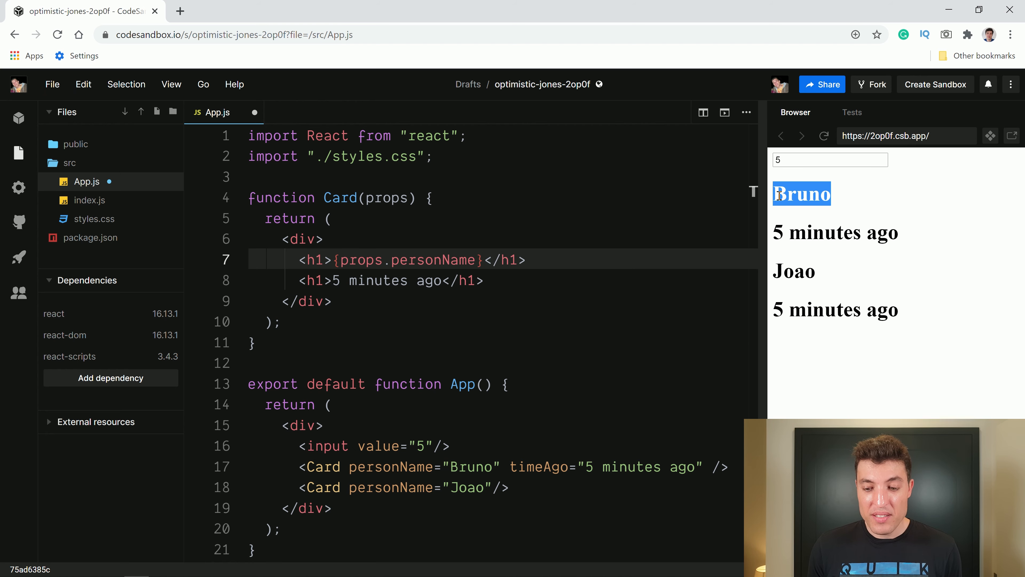
pyautogui.click(477, 467)
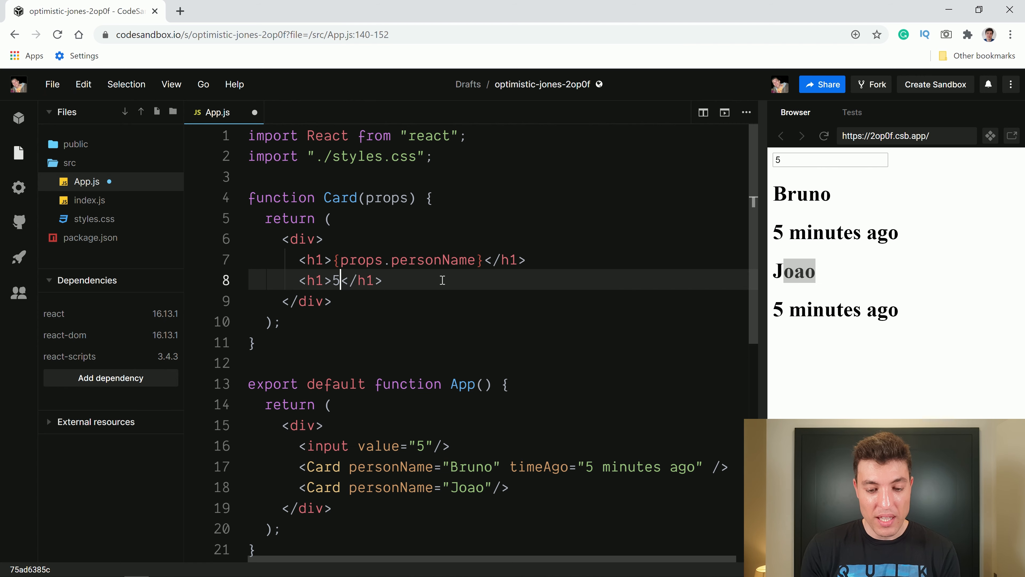
# Render {props.timeAgo} in the second h1 and pass timeAgo="15 minutes ago" to Joao's Card
pyautogui.write('{props.')
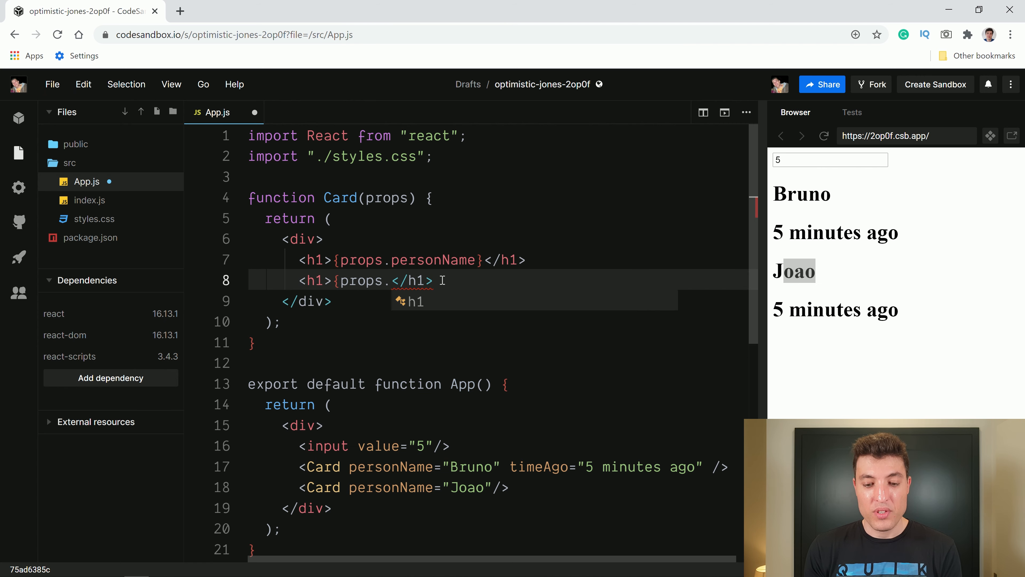
pyautogui.write('timeAgo')
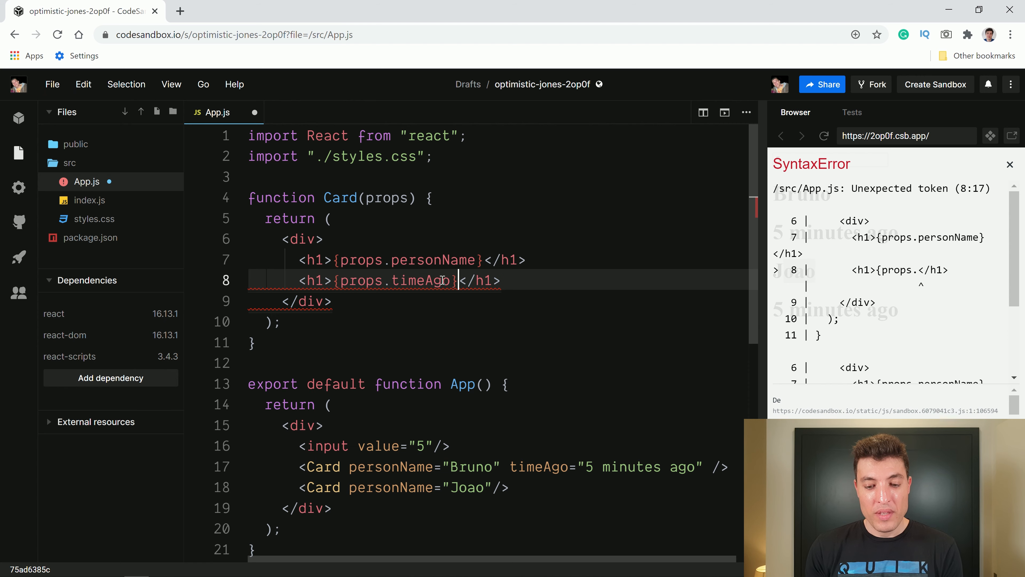
pyautogui.write('ti')
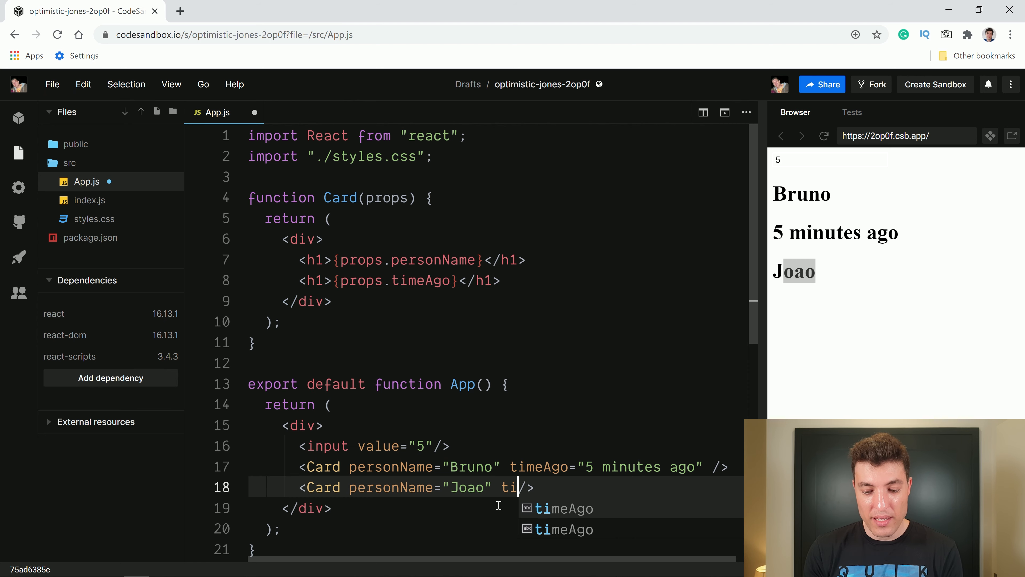
pyautogui.write('meAgo="1')
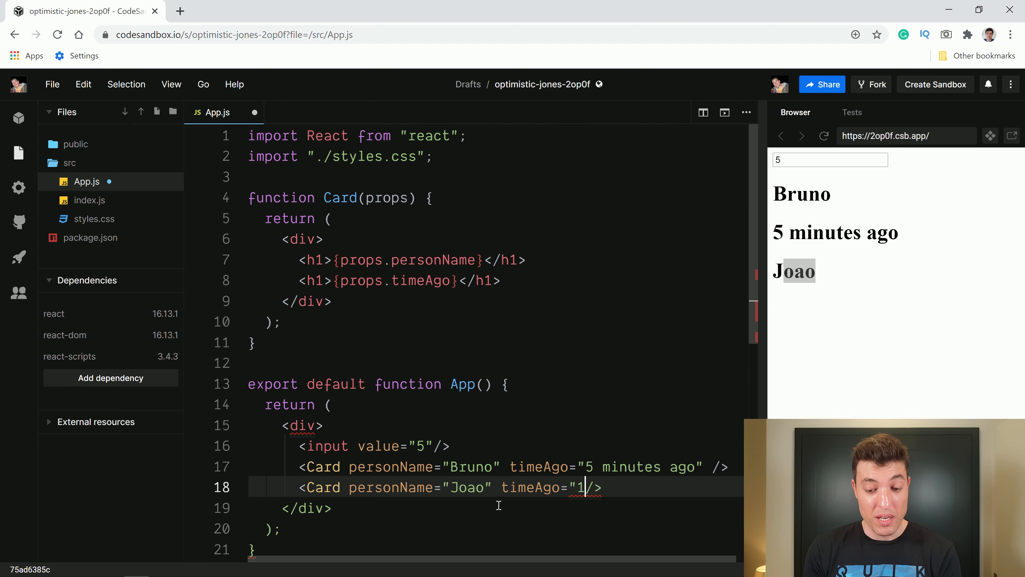
pyautogui.write('5 minutes ago')
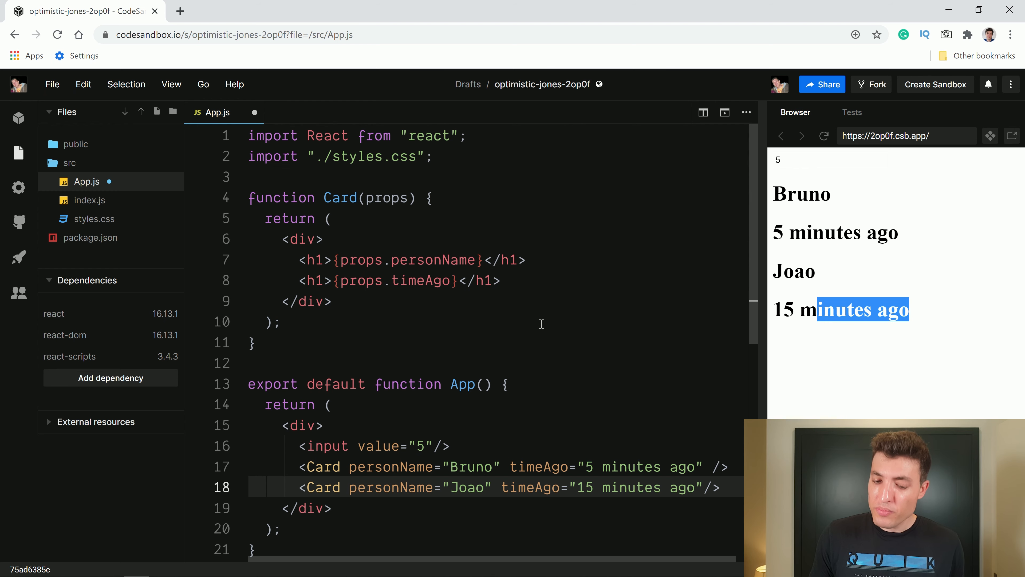
# Replace Card's props parameter with destructured {personName, timeAgo} and drop the props. prefix in headings
pyautogui.click(381, 198)
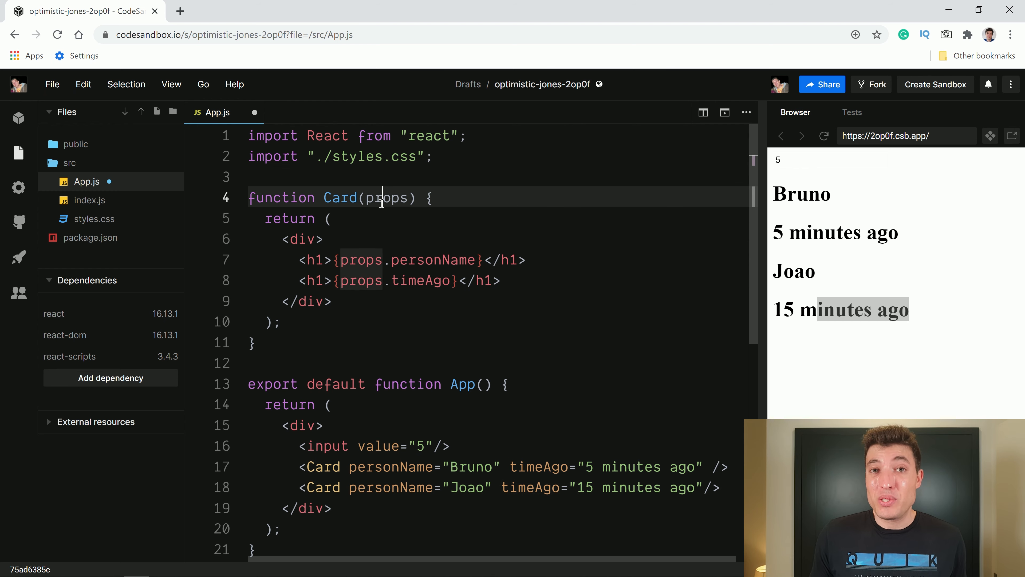
pyautogui.click(385, 259)
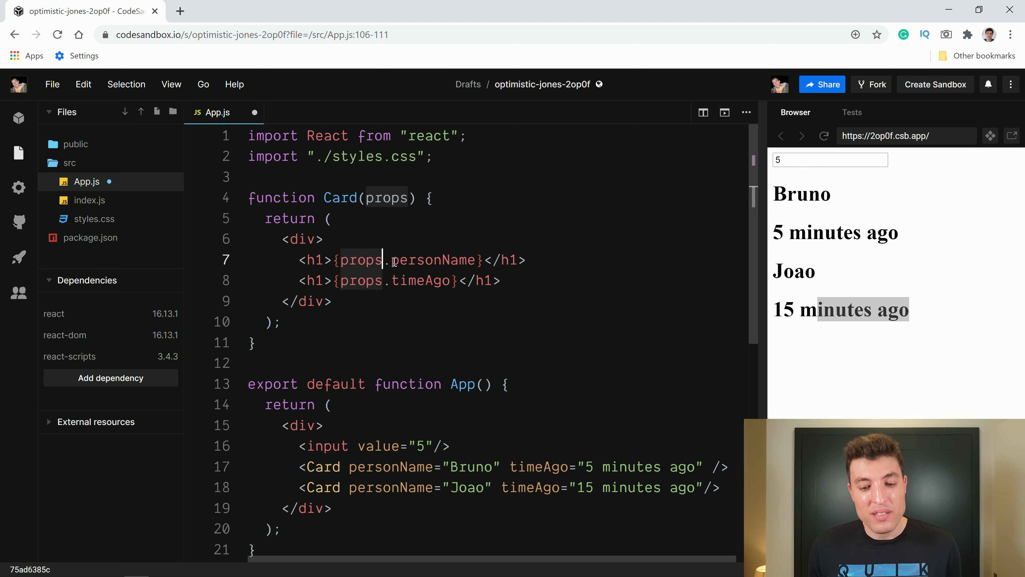
pyautogui.click(375, 198)
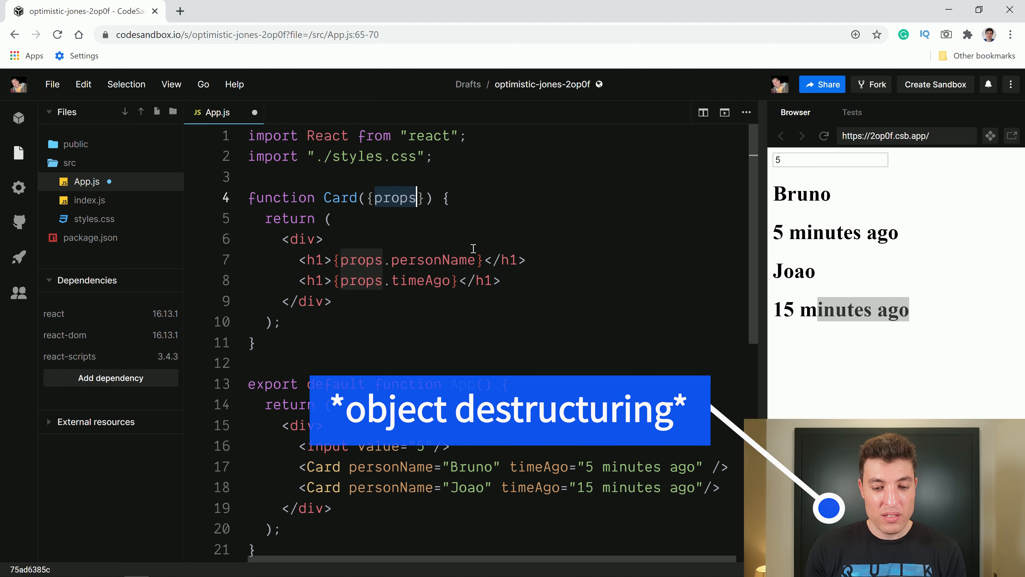
pyautogui.write('p')
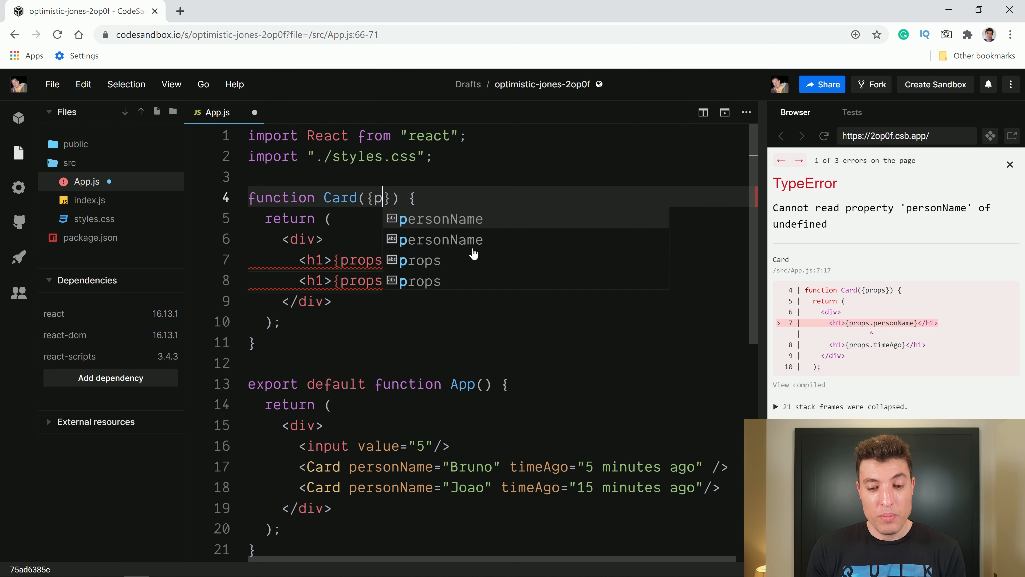
pyautogui.write('personName,')
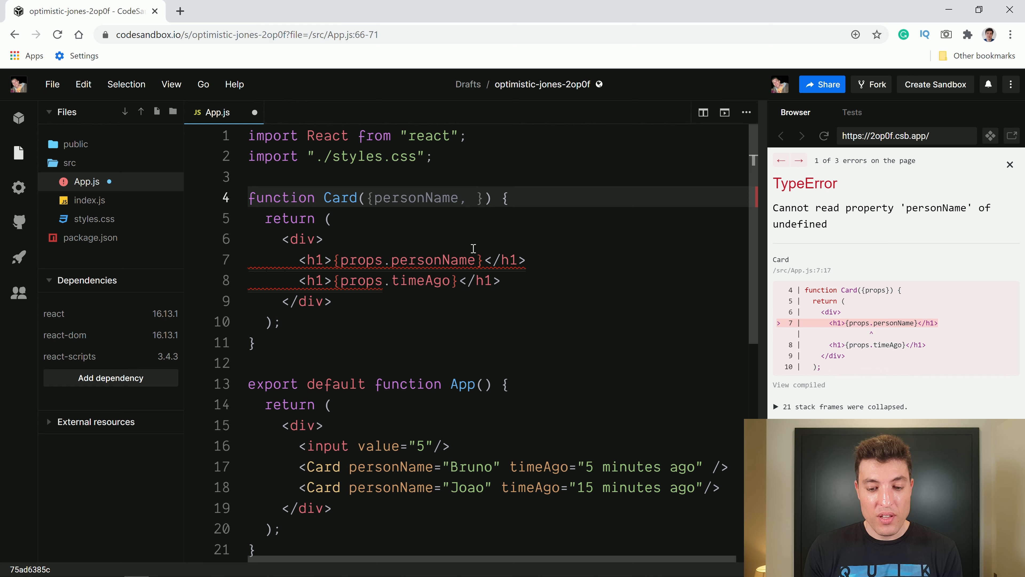
pyautogui.write('timeAgo')
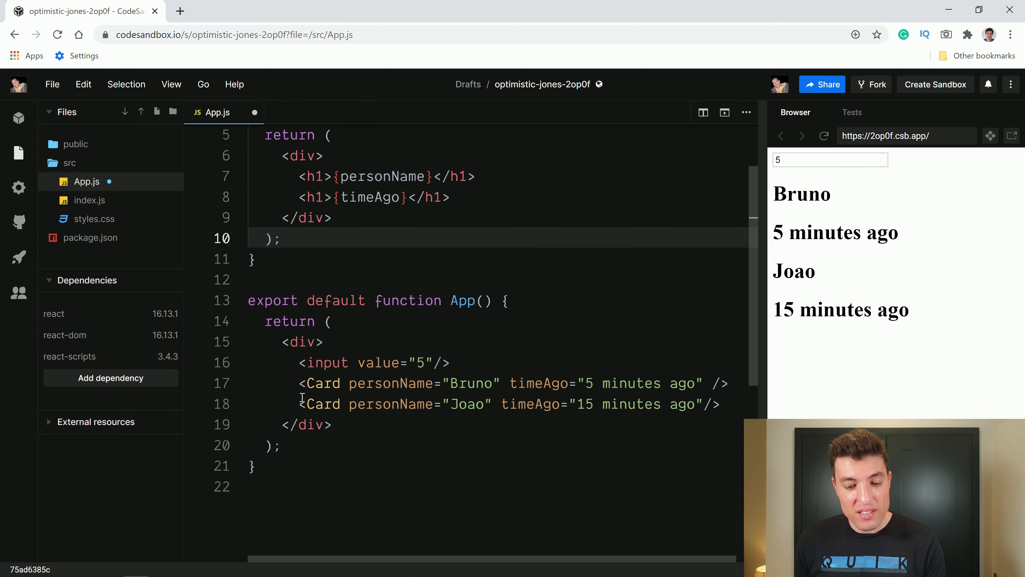
# Duplicate Joao's Card as a Carlos card with timeAgo "115 minutes ago"
pyautogui.click(723, 404)
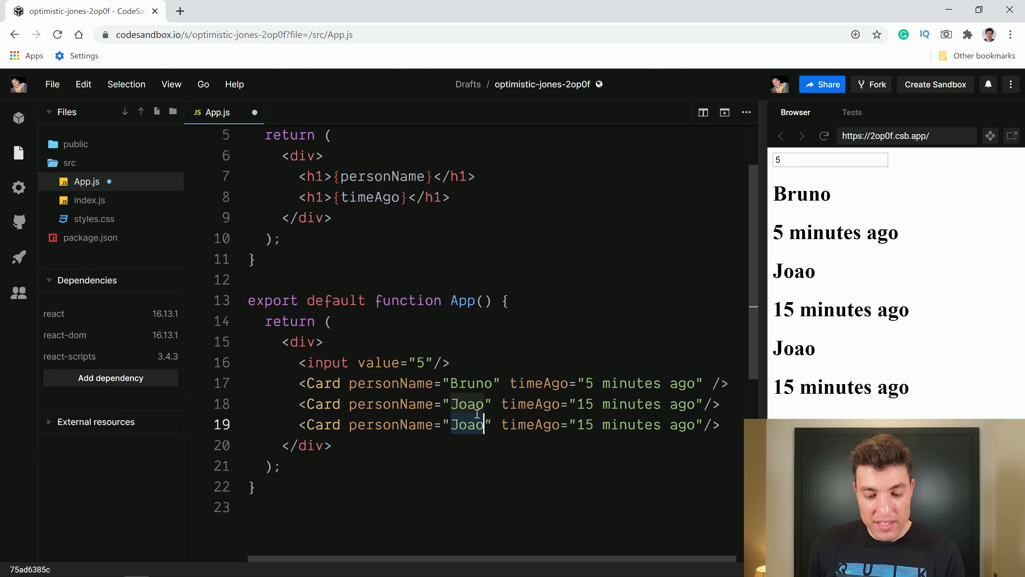
pyautogui.write('Carlos')
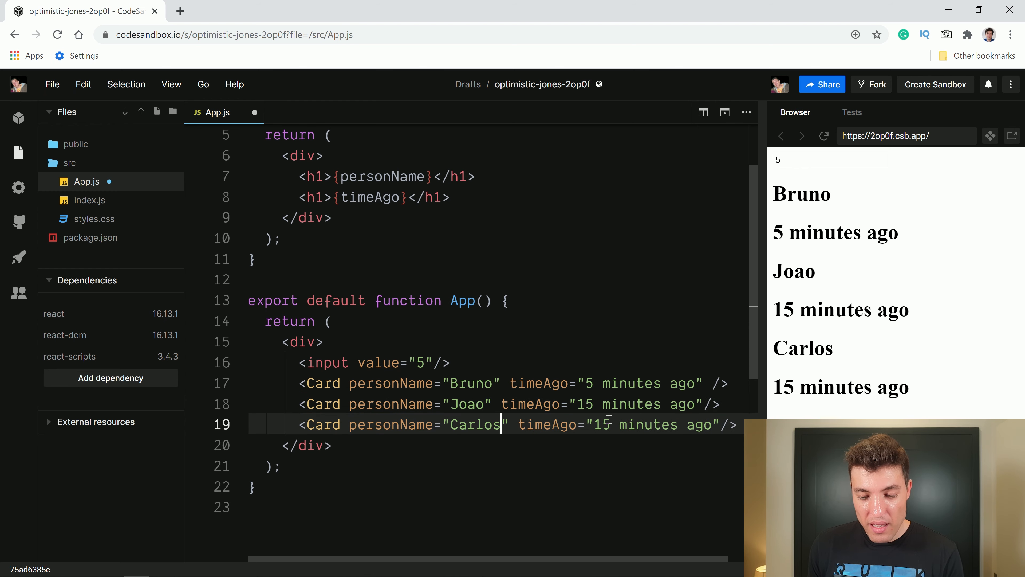
pyautogui.write('1')
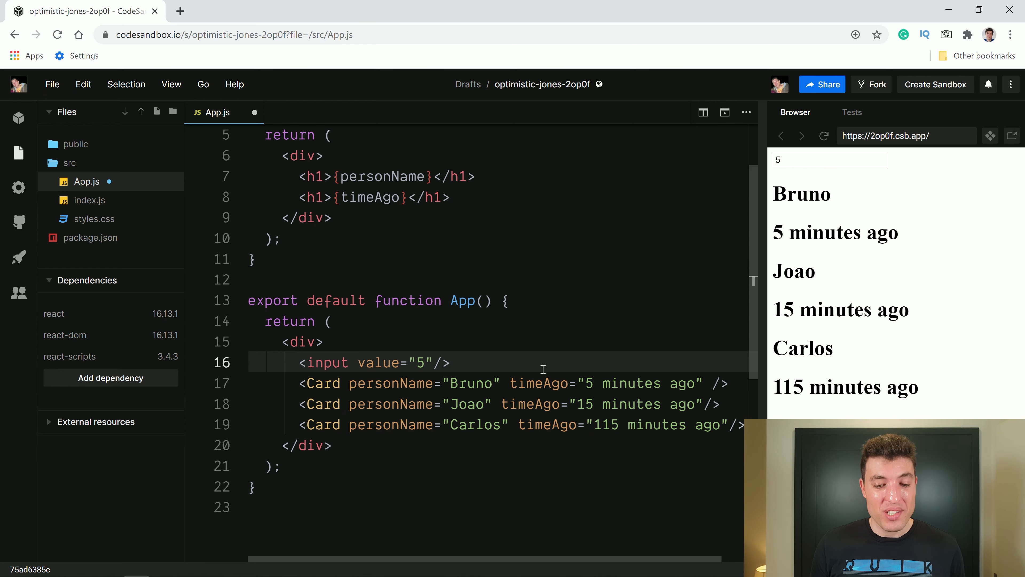
pyautogui.click(317, 197)
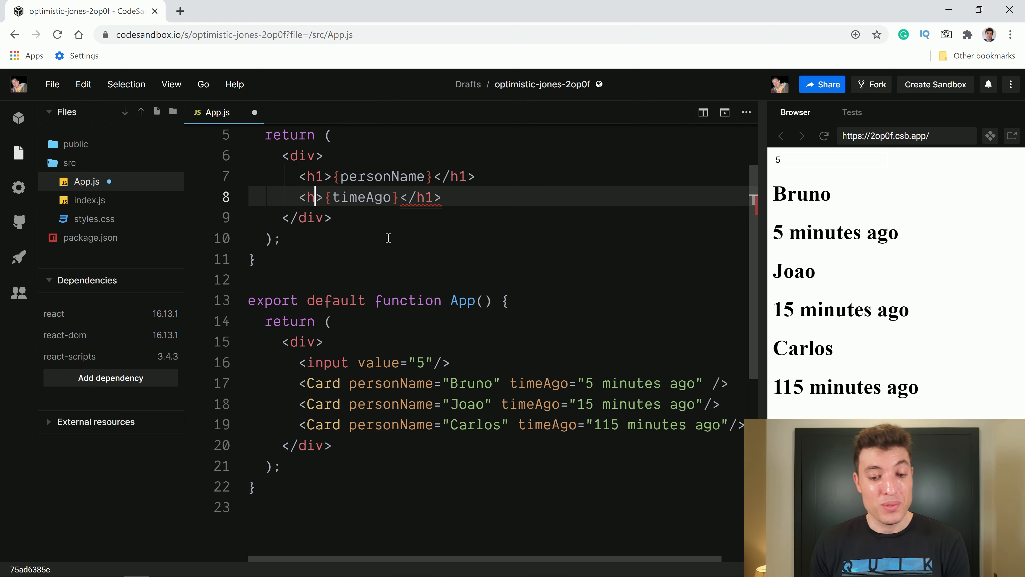
# Change the timeAgo h1 to h2 and add an <hr/> beneath it
pyautogui.write('2')
pyautogui.write('<')
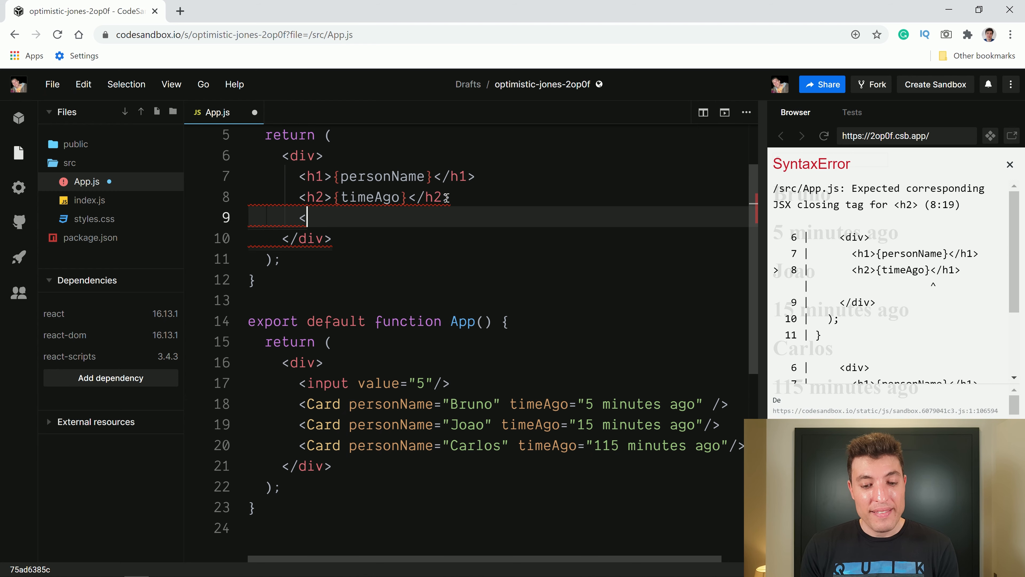
pyautogui.write('hr/>')
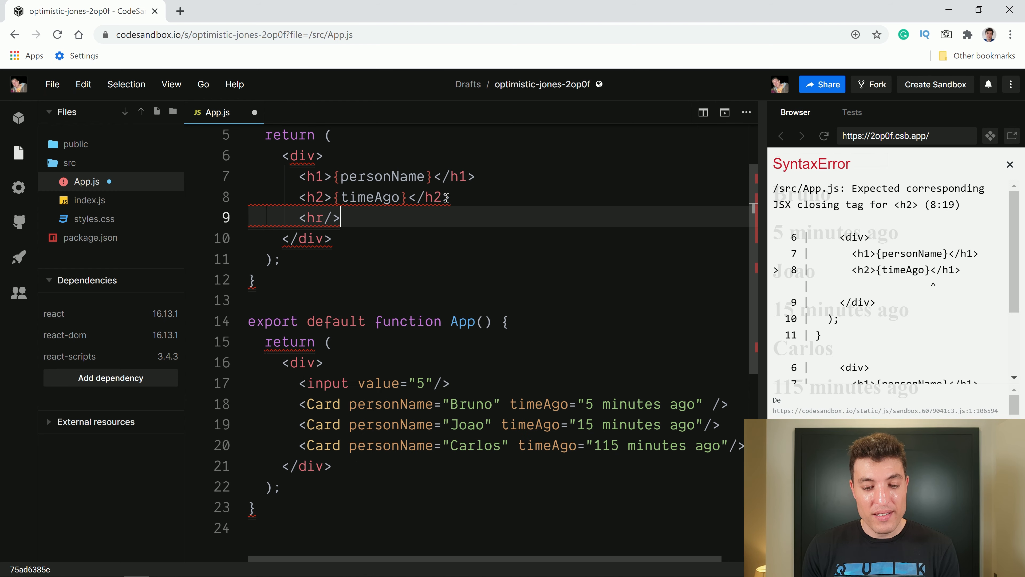